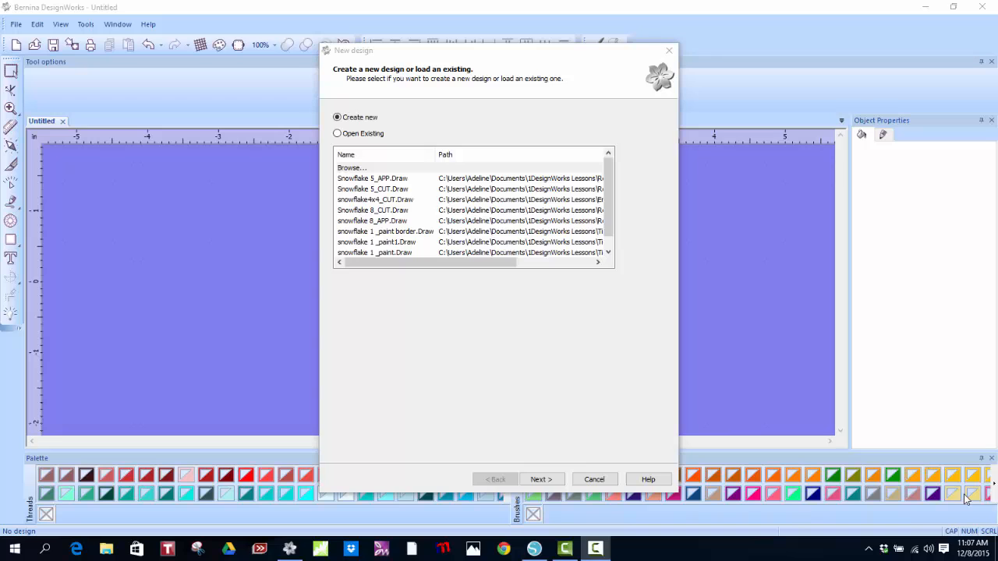
mouse_move(917, 524)
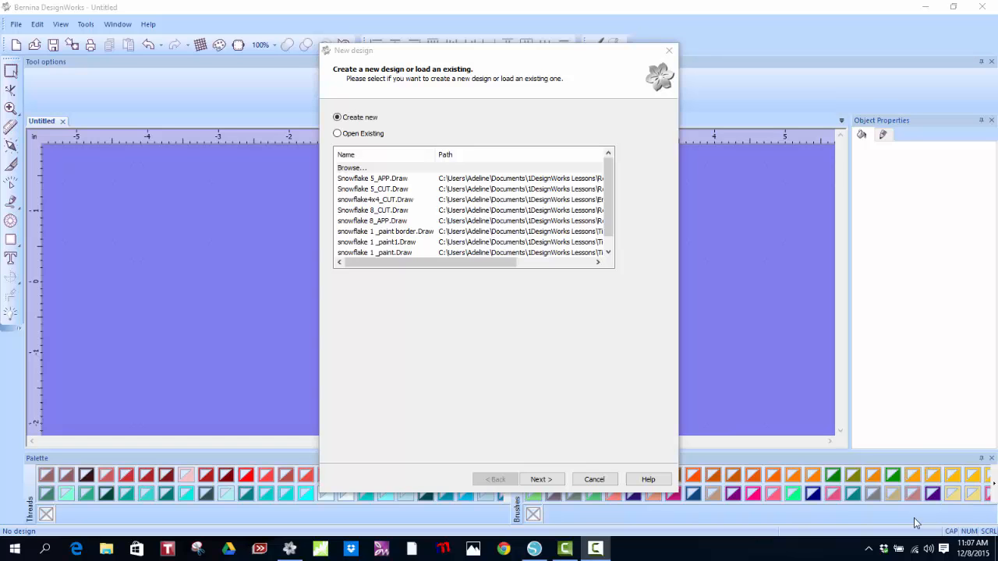
Create a new design on the default fabric with Colorful Snowflake 05 loaded as artwork
left_click(541, 479)
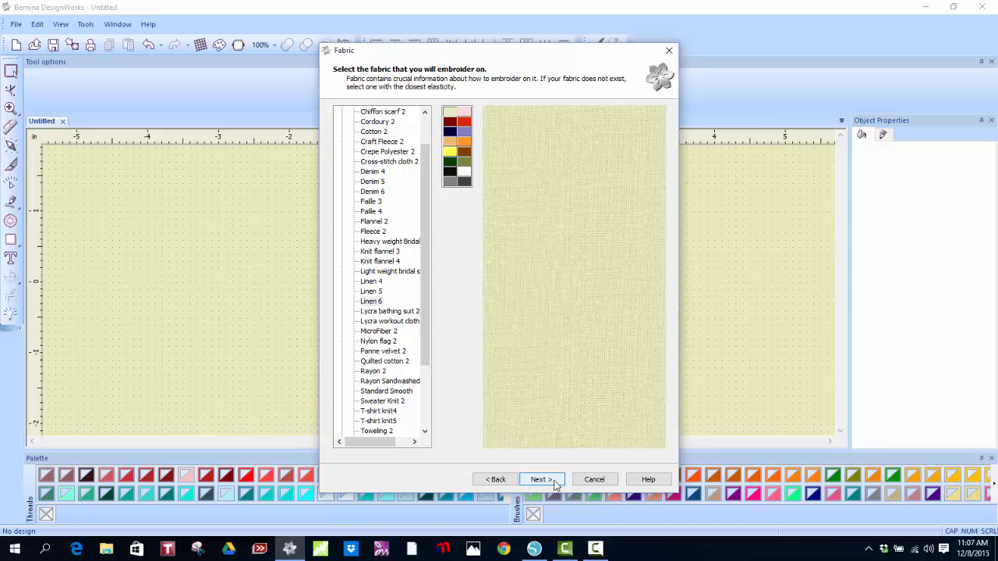
left_click(538, 480)
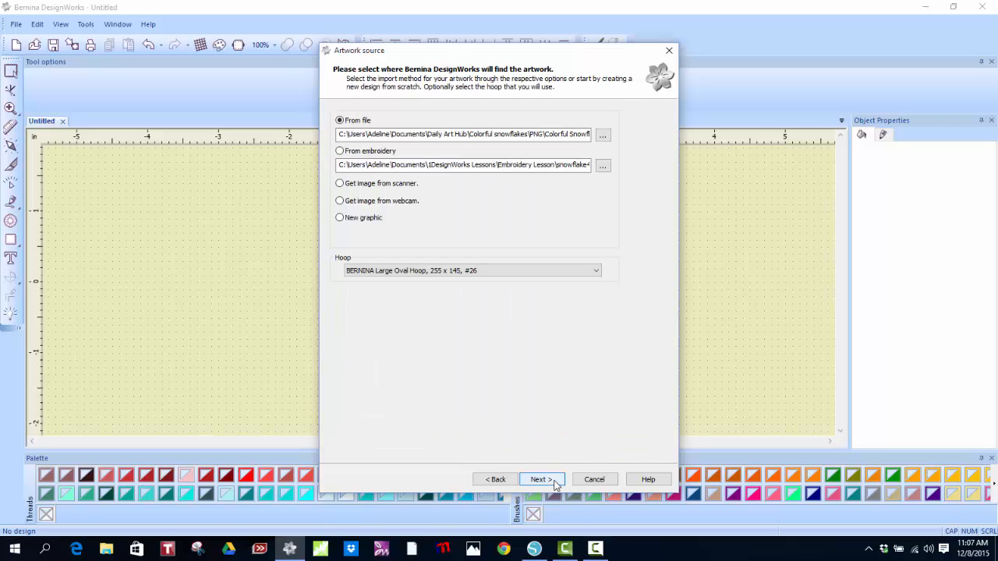
mouse_move(662, 195)
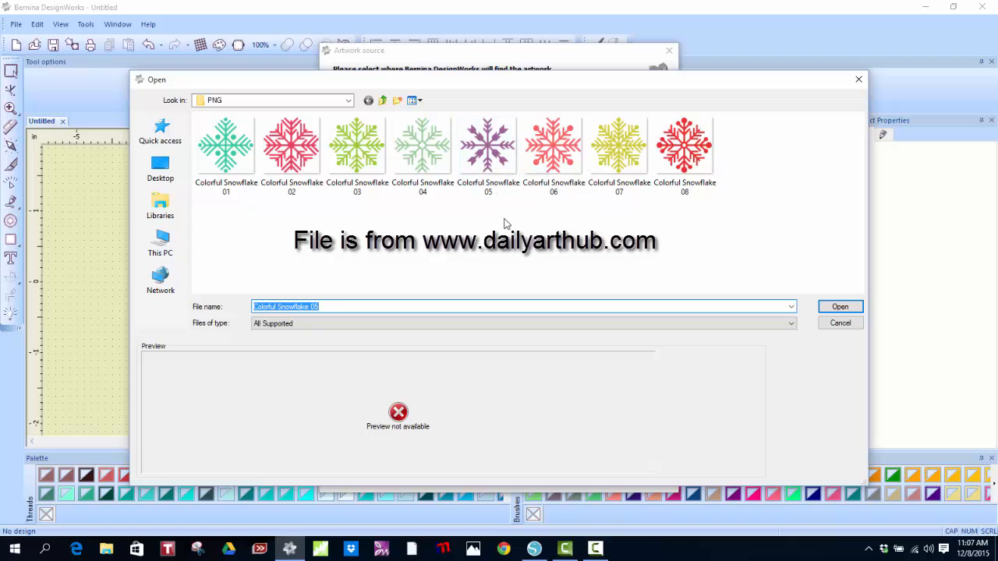
left_click(487, 145)
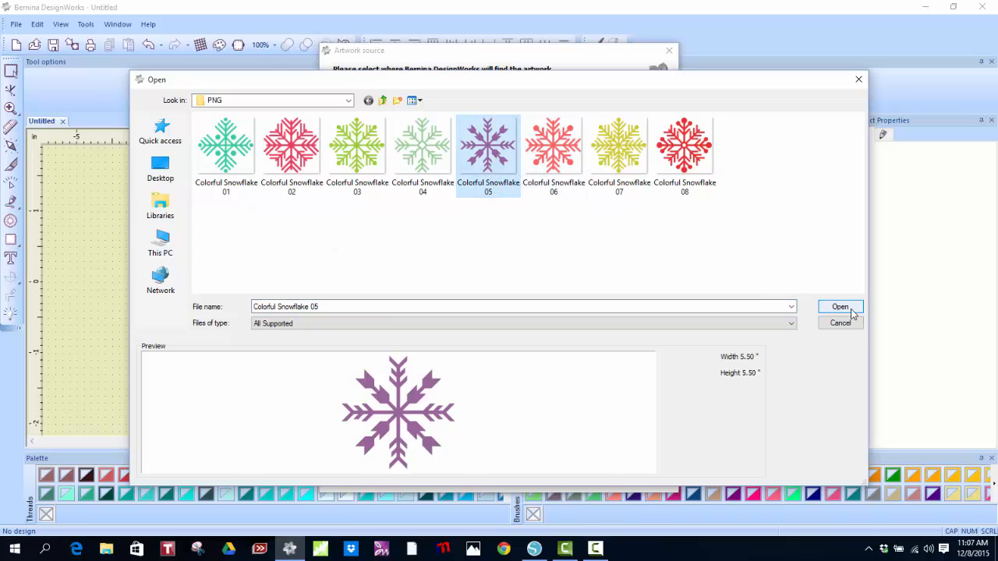
left_click(840, 306)
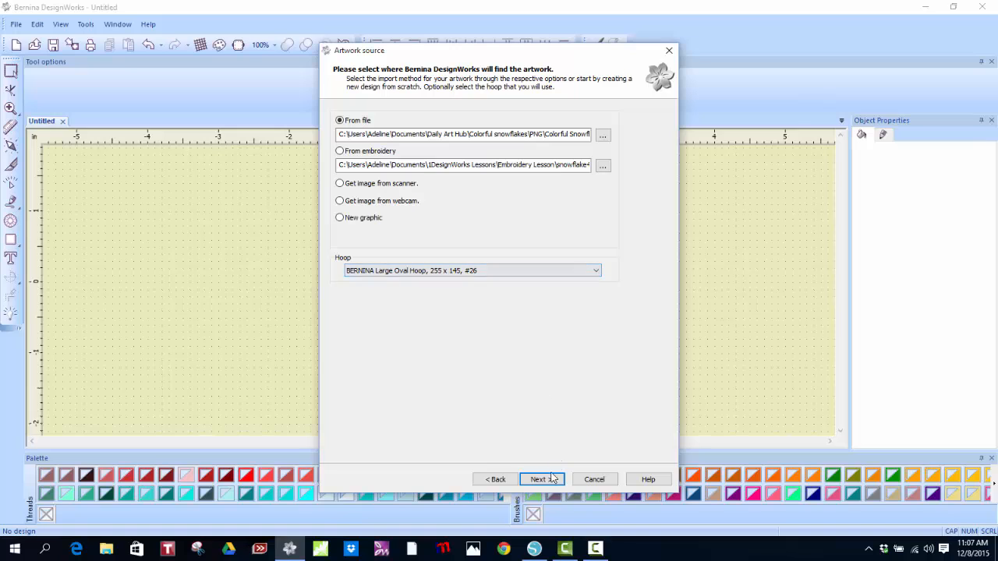
Set the Artwork Image option to Trace (convert to outlines) and continue
left_click(538, 479)
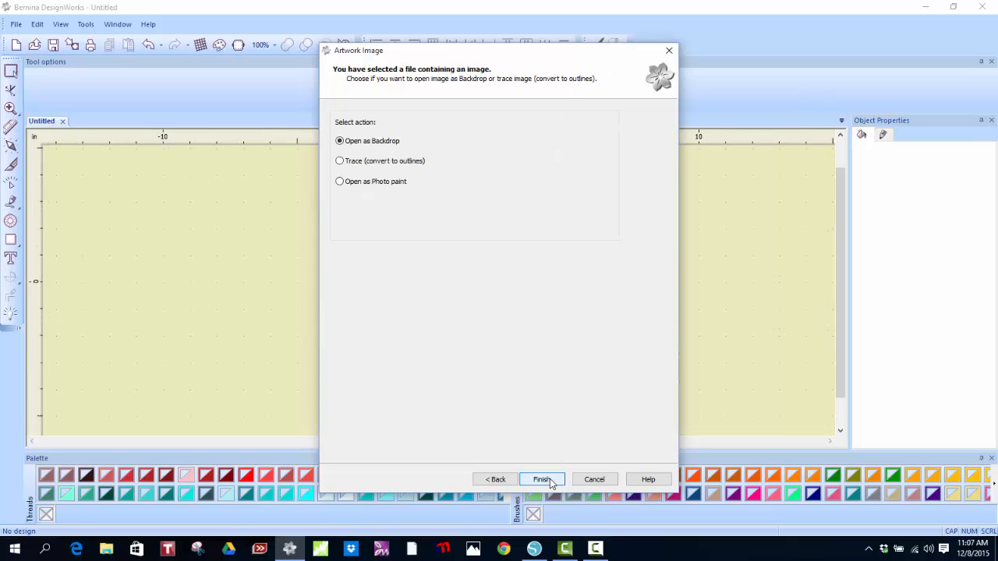
left_click(339, 161)
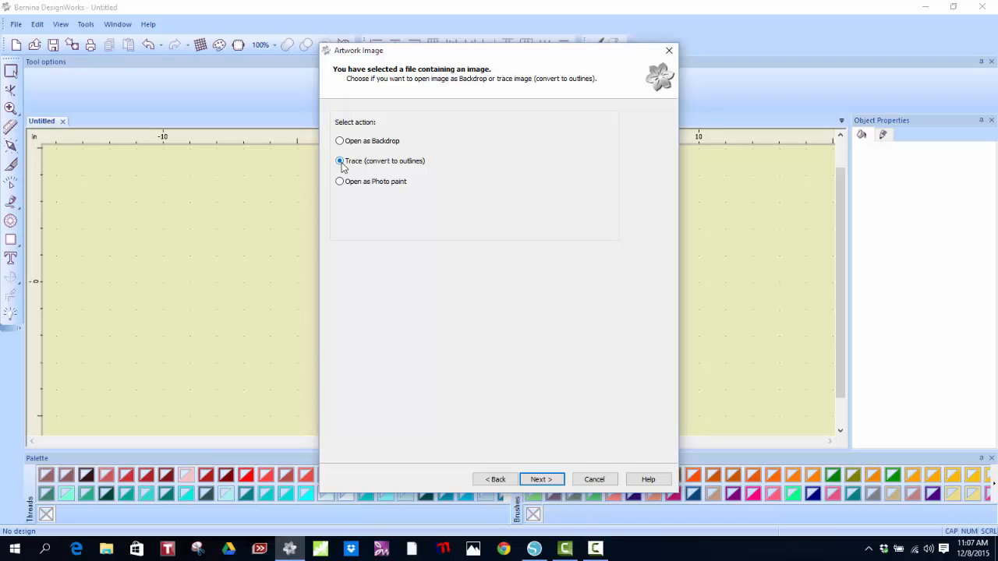
mouse_move(565, 322)
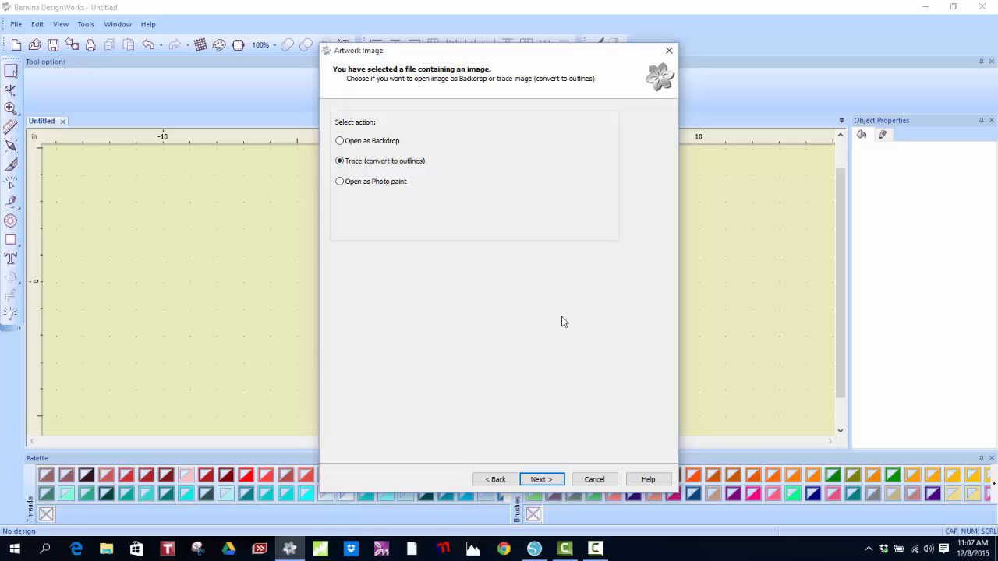
mouse_move(540, 478)
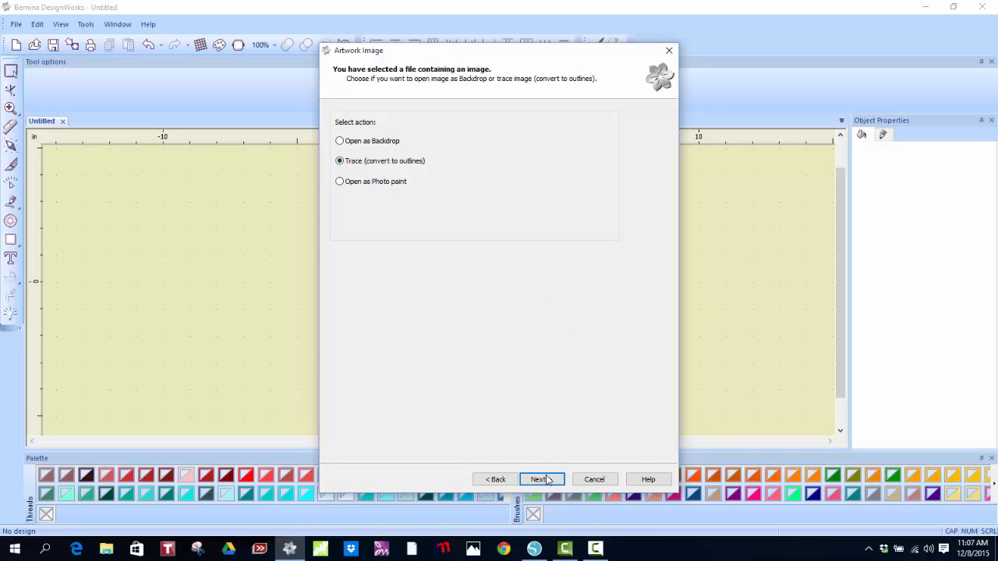
left_click(538, 479)
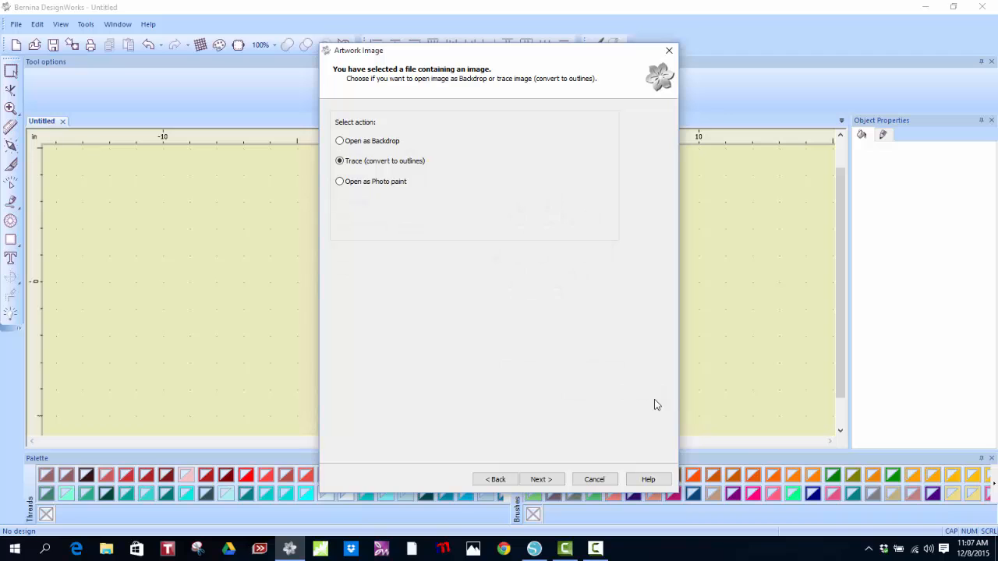
Use the EDDING TEXTILSTIFTE brush palette for color reduction and finish the trace
left_click(540, 479)
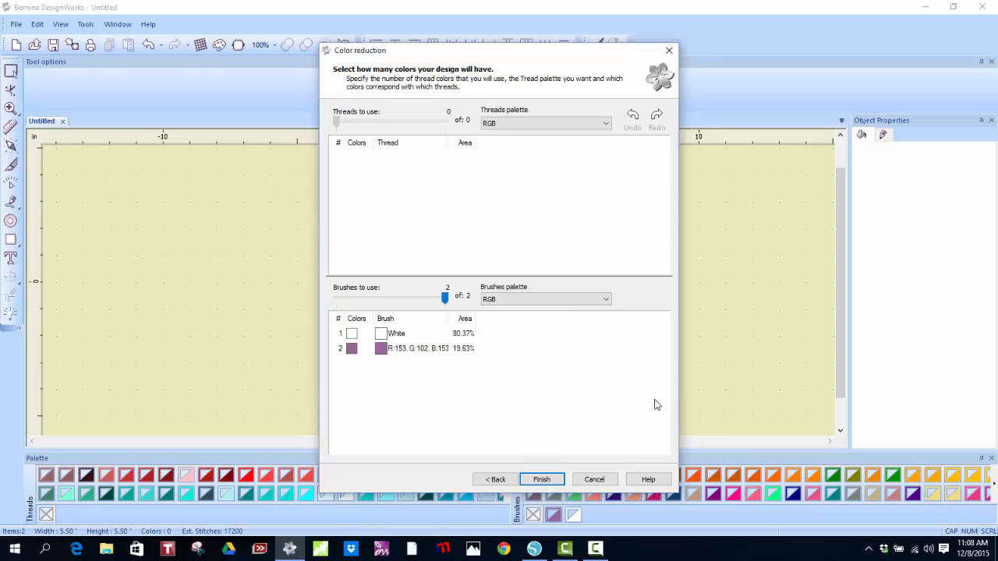
mouse_move(580, 411)
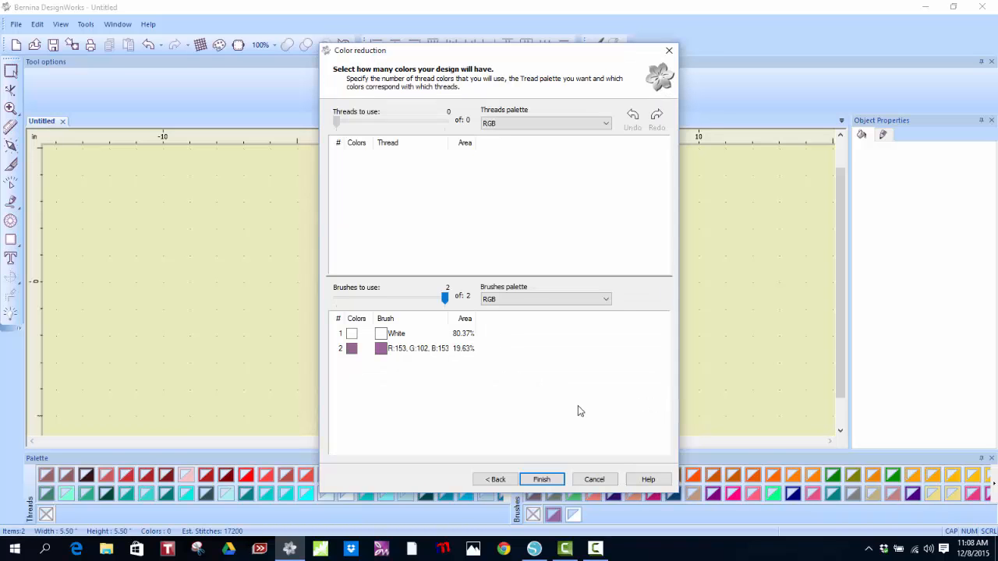
mouse_move(577, 339)
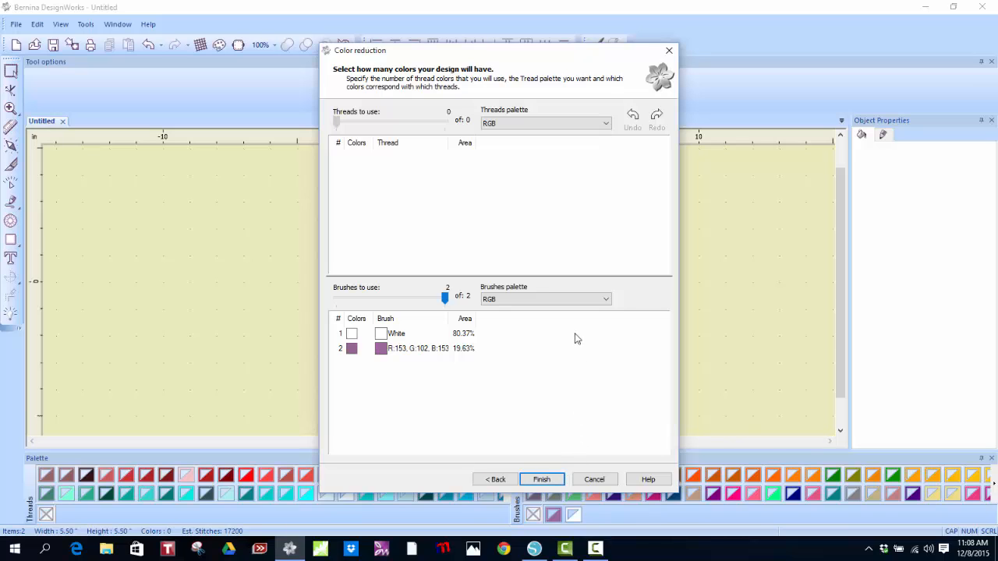
left_click(606, 299)
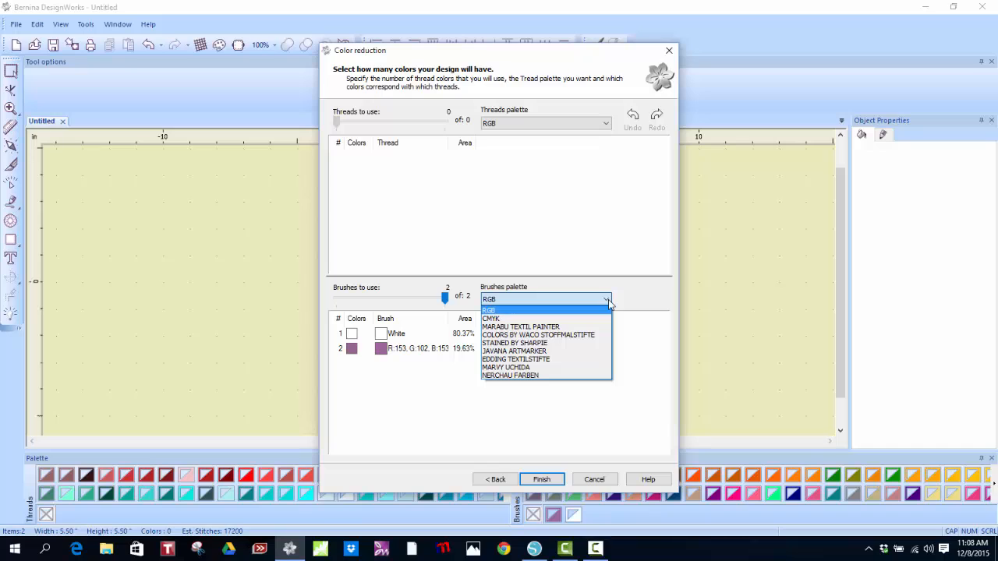
mouse_move(516, 359)
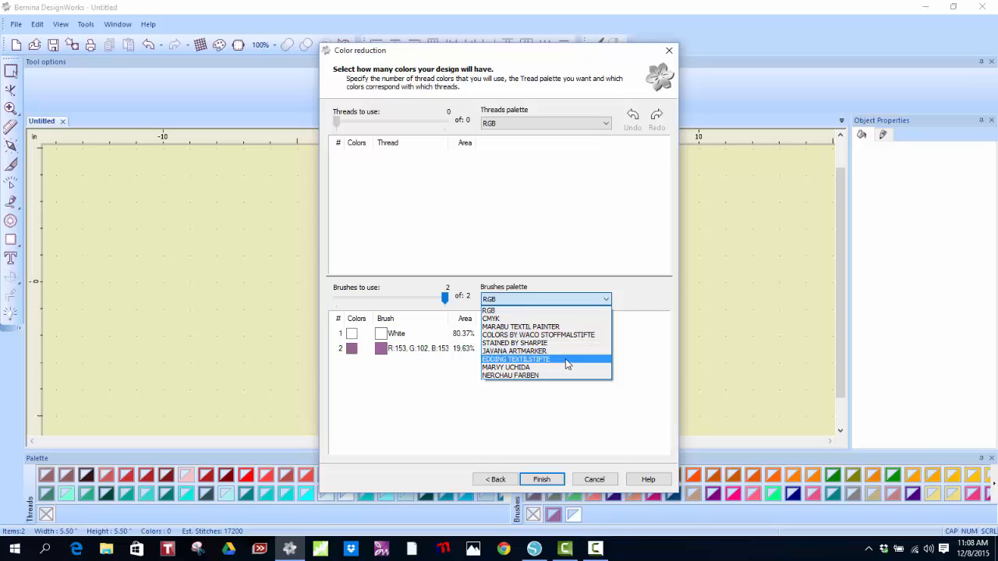
left_click(516, 359)
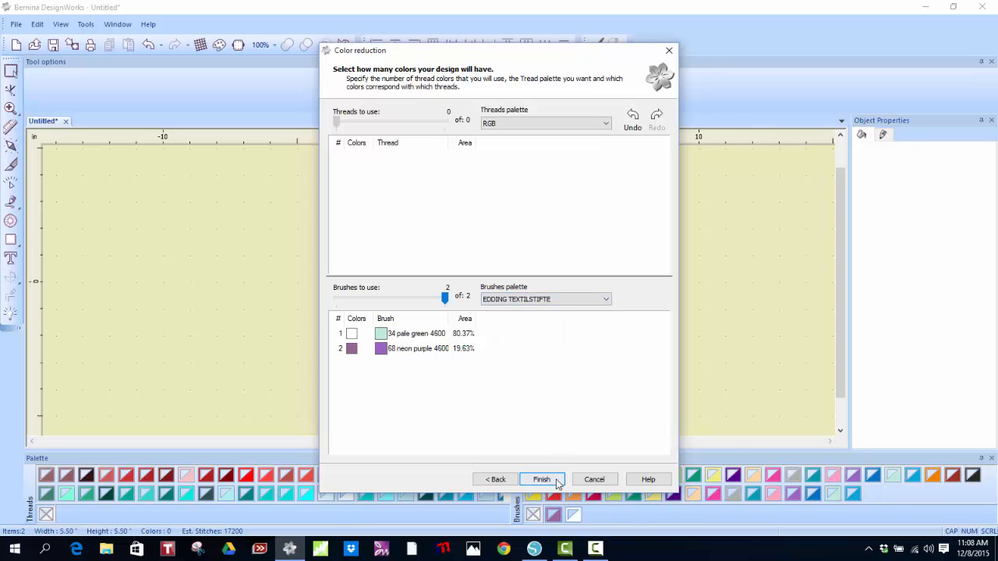
left_click(542, 480)
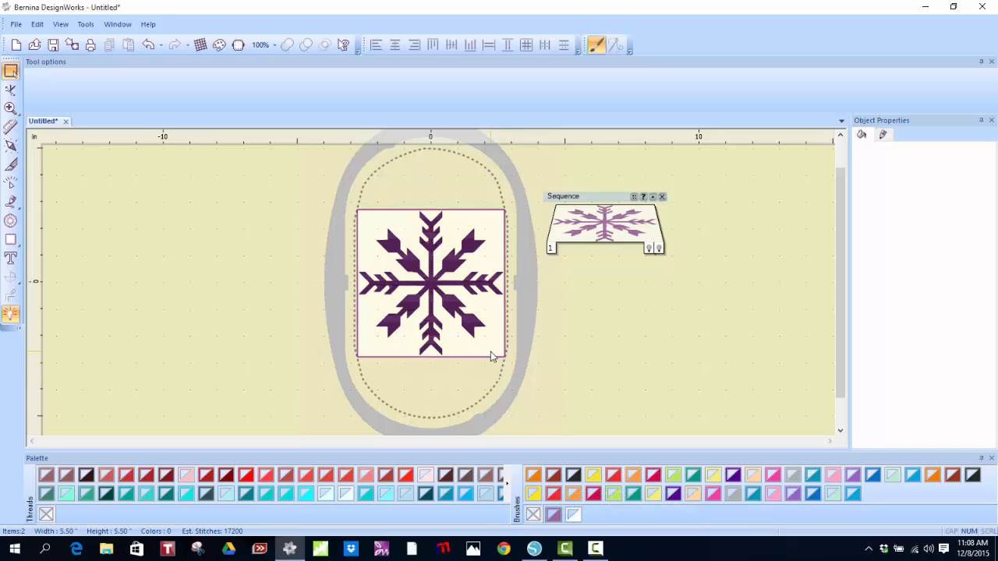
mouse_move(491, 307)
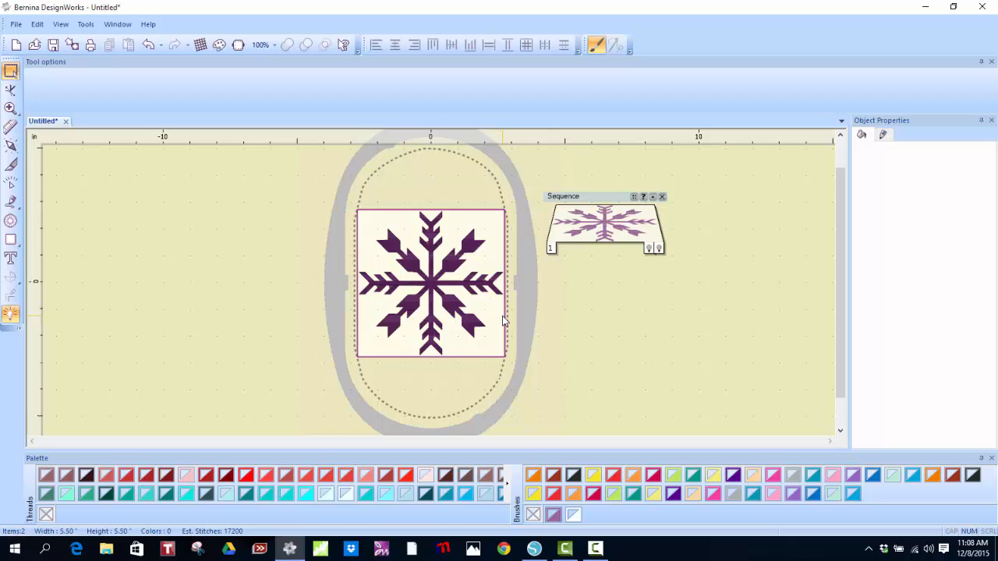
mouse_move(498, 255)
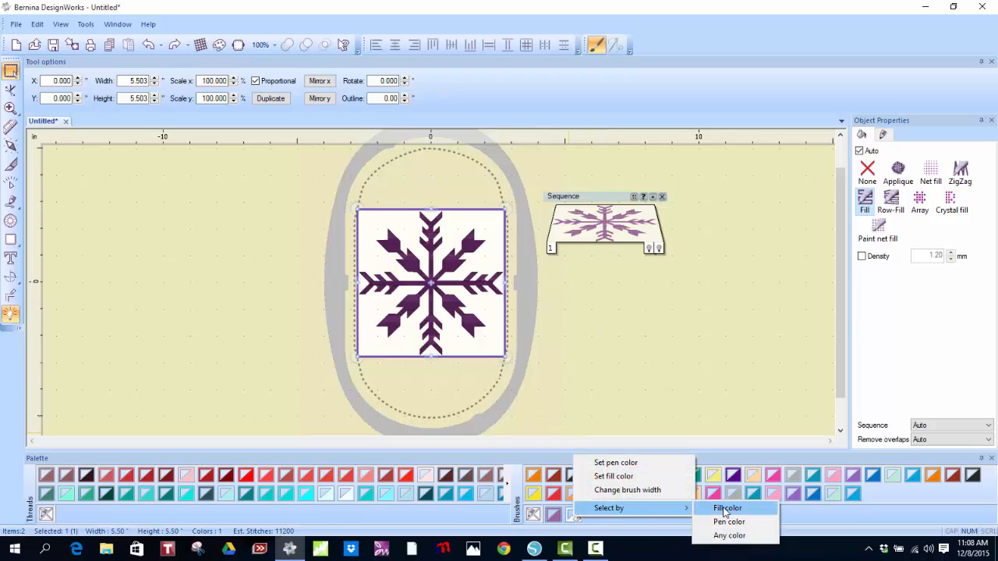
Delete all white-filled objects by fill color, then select the purple snowflake
left_click(726, 508)
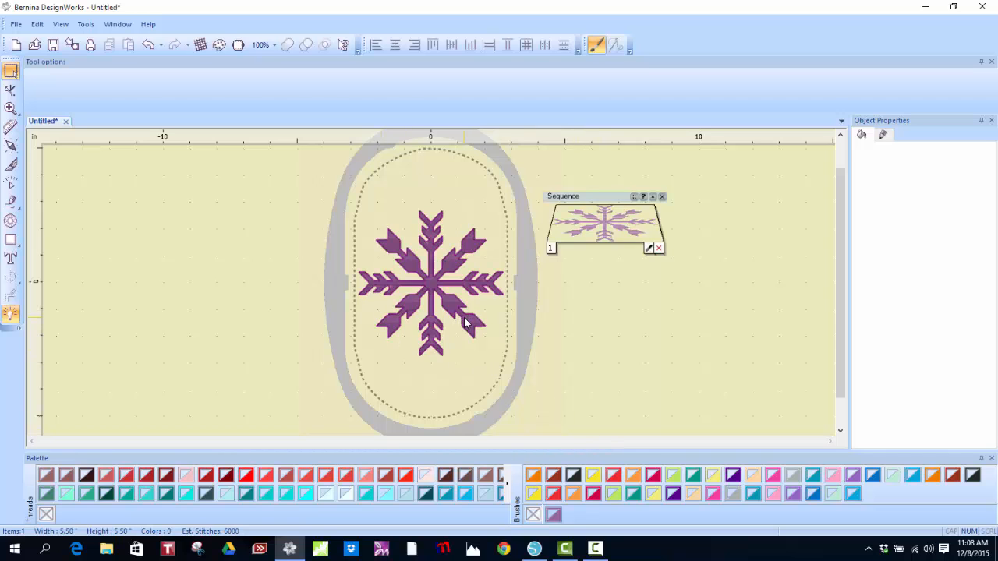
left_click(431, 280)
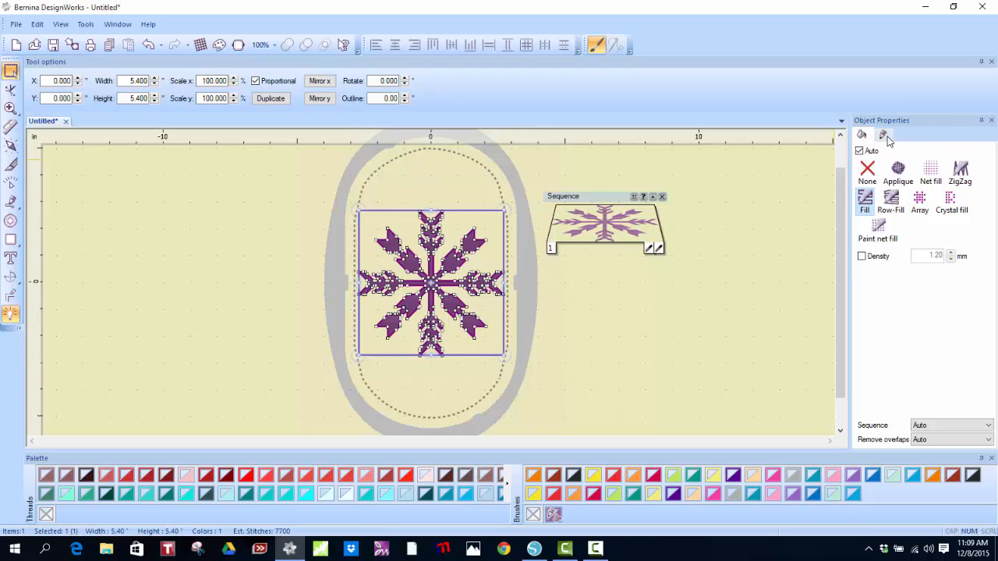
Set the snowflake outline to Cutwork with Running before enabled
left_click(883, 134)
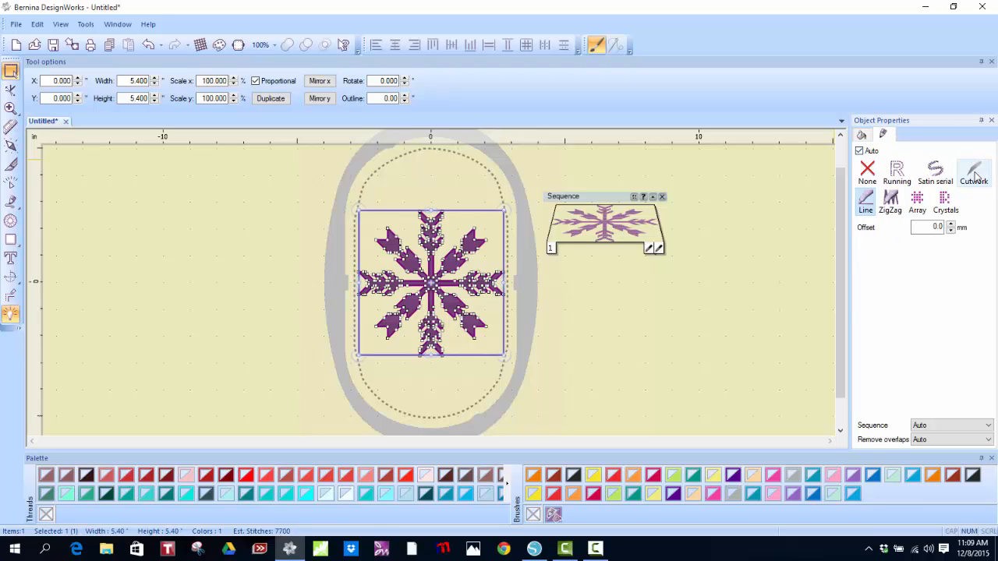
left_click(973, 166)
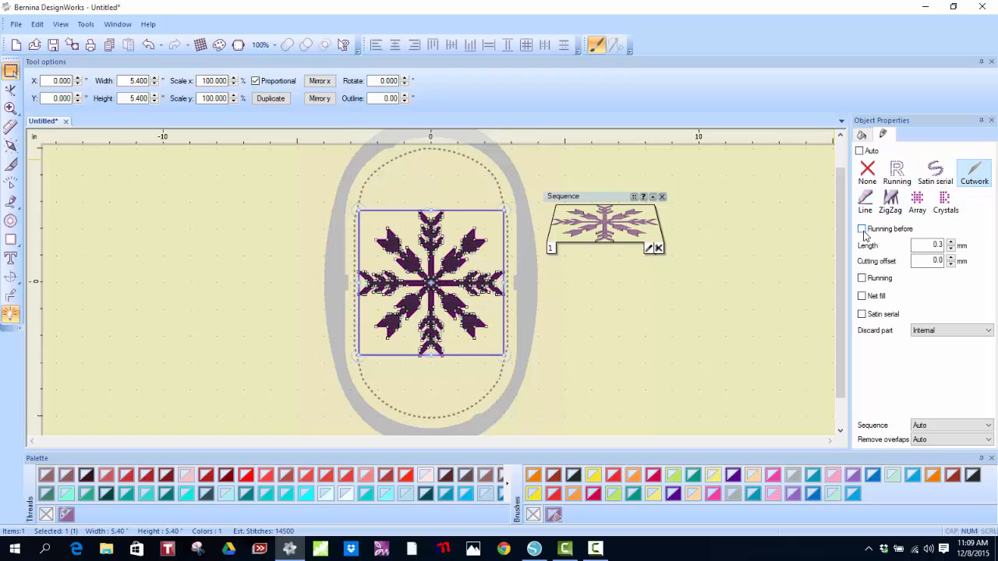
left_click(863, 229)
type("0.3")
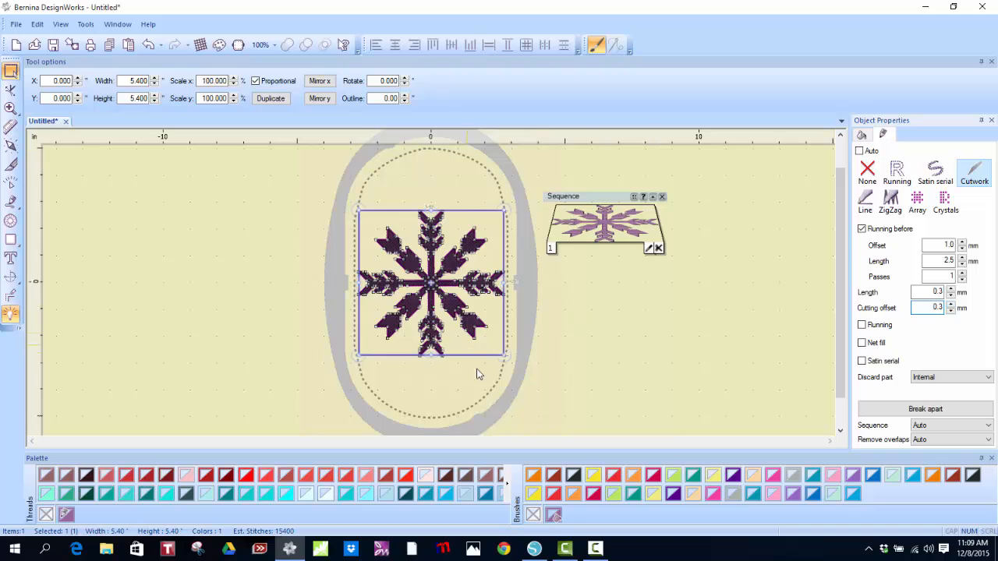
mouse_move(541, 521)
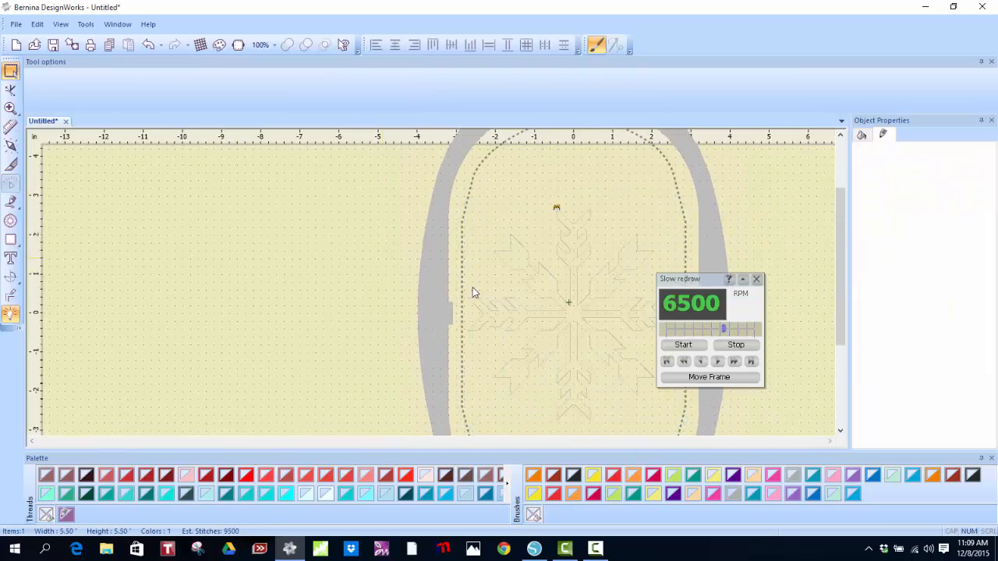
Run the Slow Redraw stitch-out of the cutwork snowflake at 6500 RPM
left_click(683, 345)
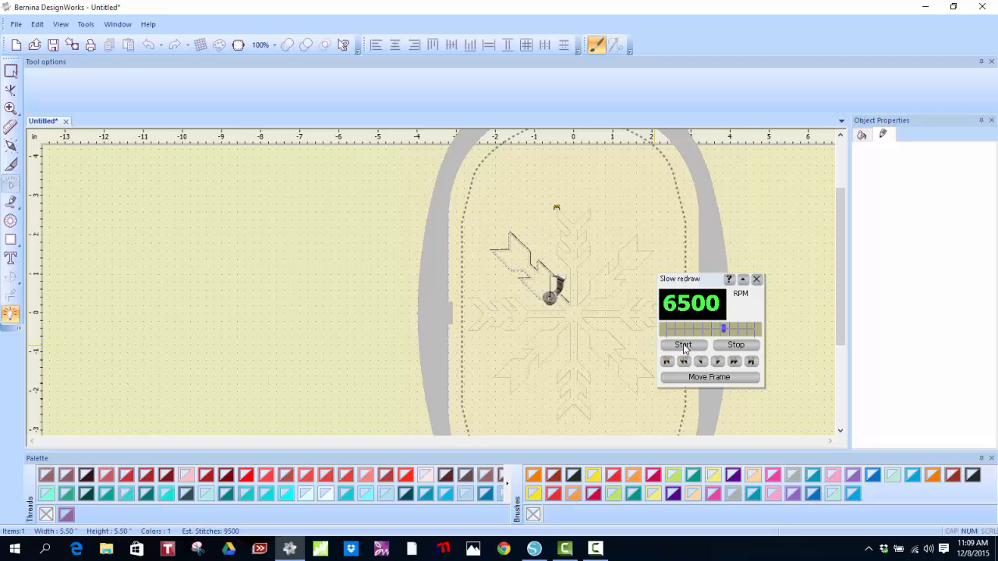
left_click(683, 344)
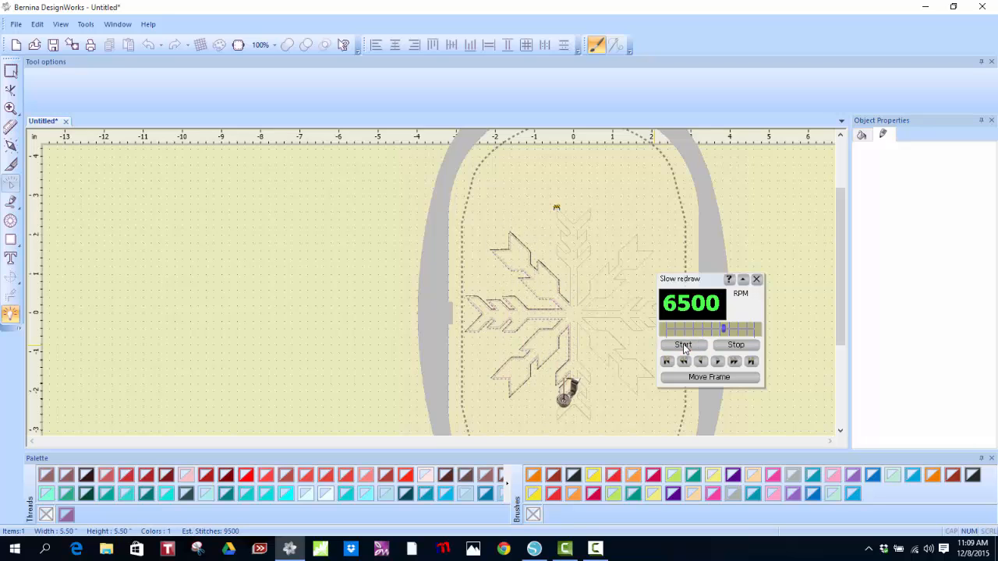
left_click(683, 344)
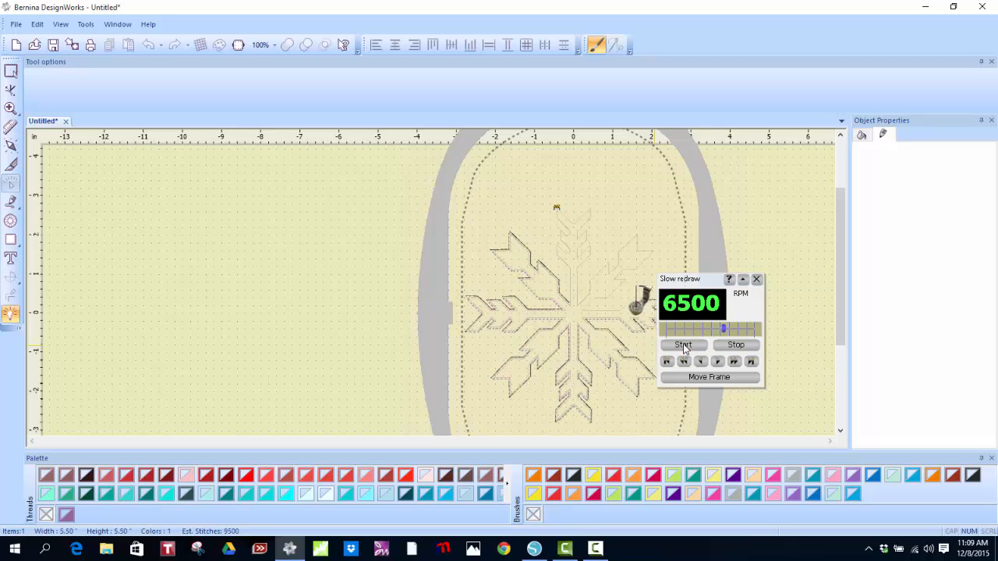
left_click(682, 344)
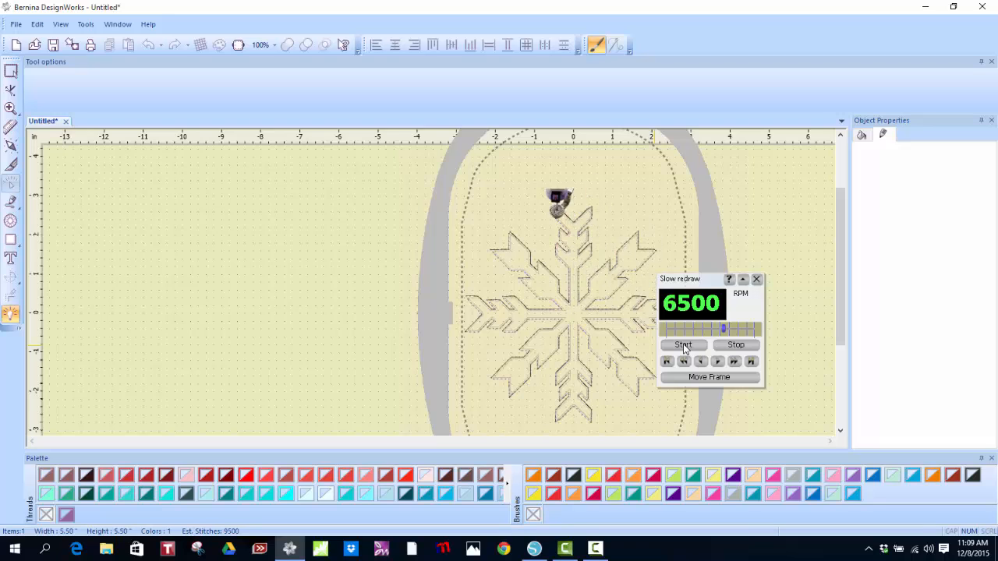
left_click(682, 344)
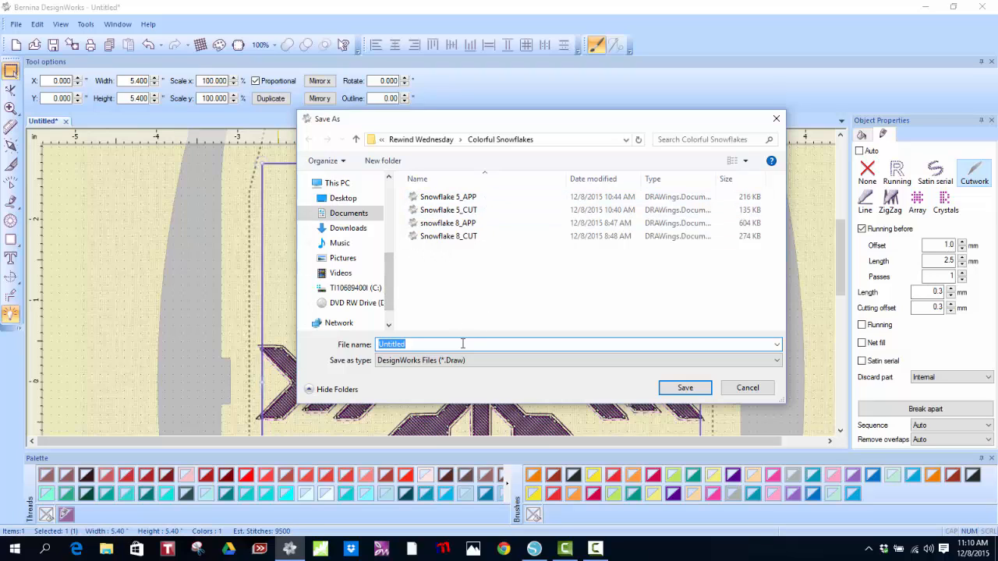
Save the design as 'Snowflake 52_CUT' in the Colorful Snowflakes folder
type("Snowflake 52")
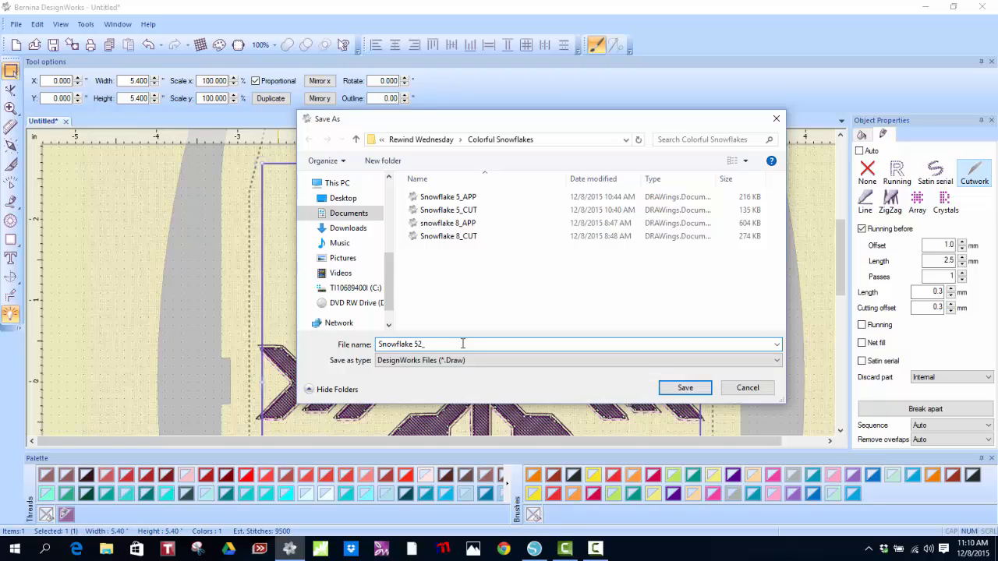
type("_CUT")
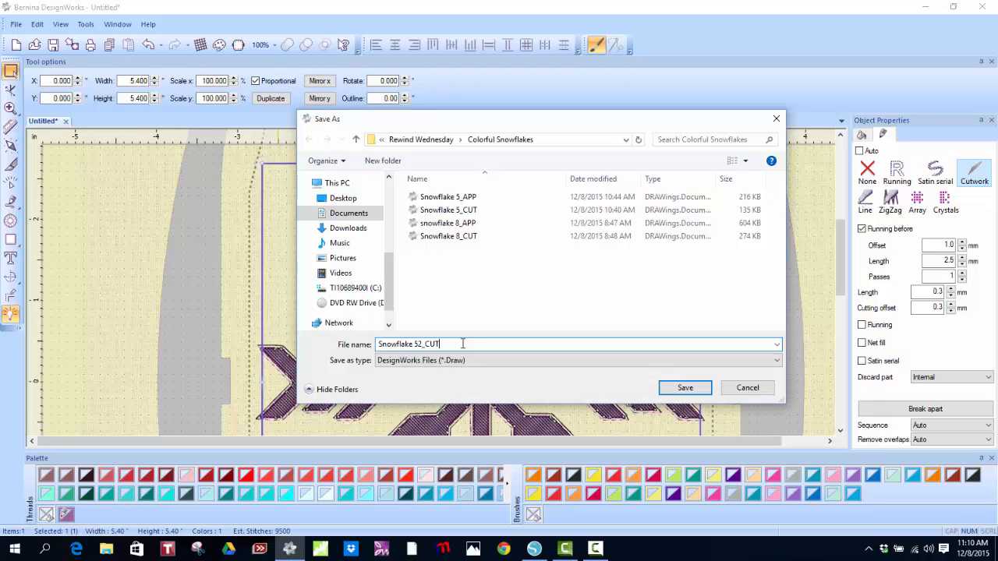
left_click(685, 387)
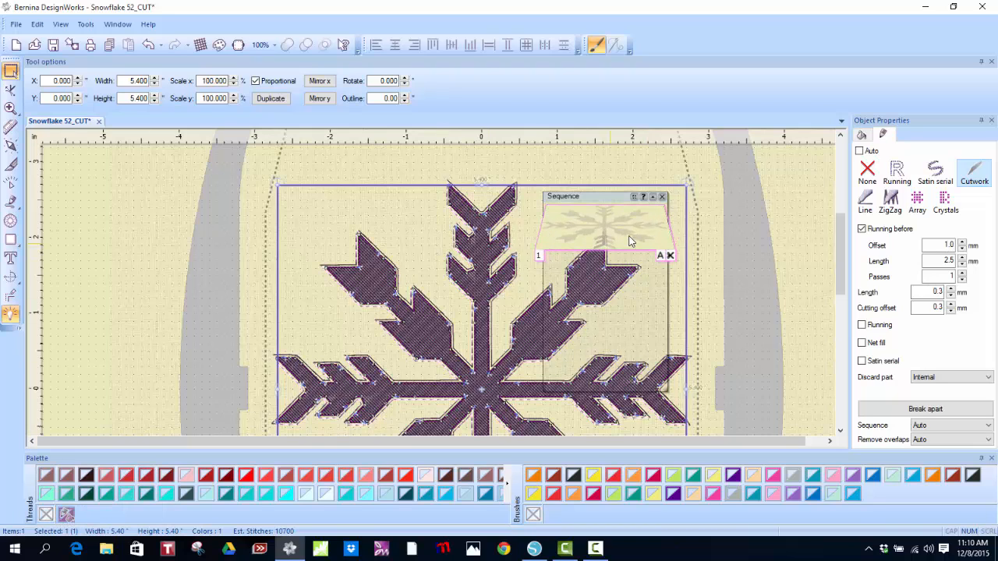
Turn on Laser cut cleaning and Offset for the snowflake's appliqué fill part
left_click(896, 170)
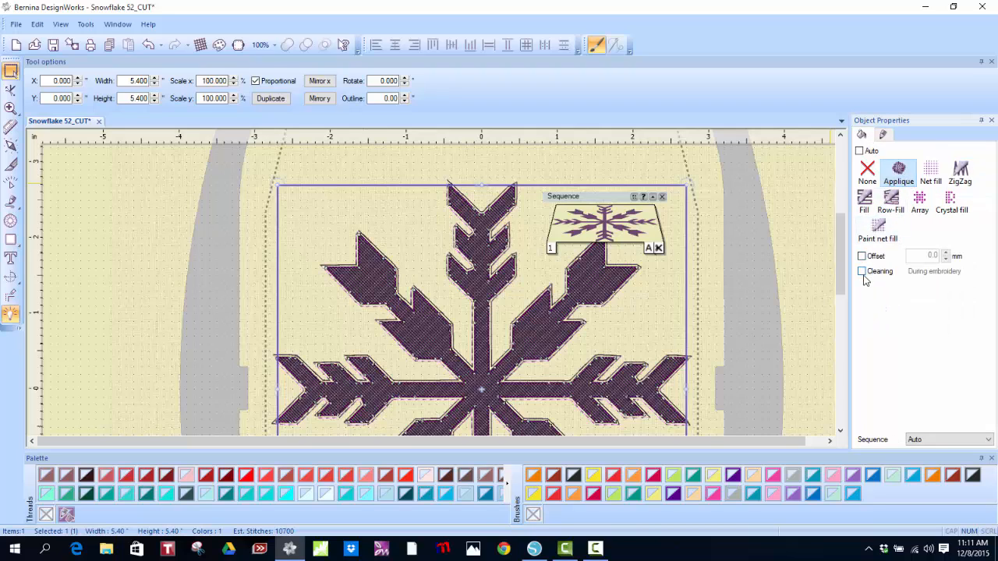
left_click(861, 271)
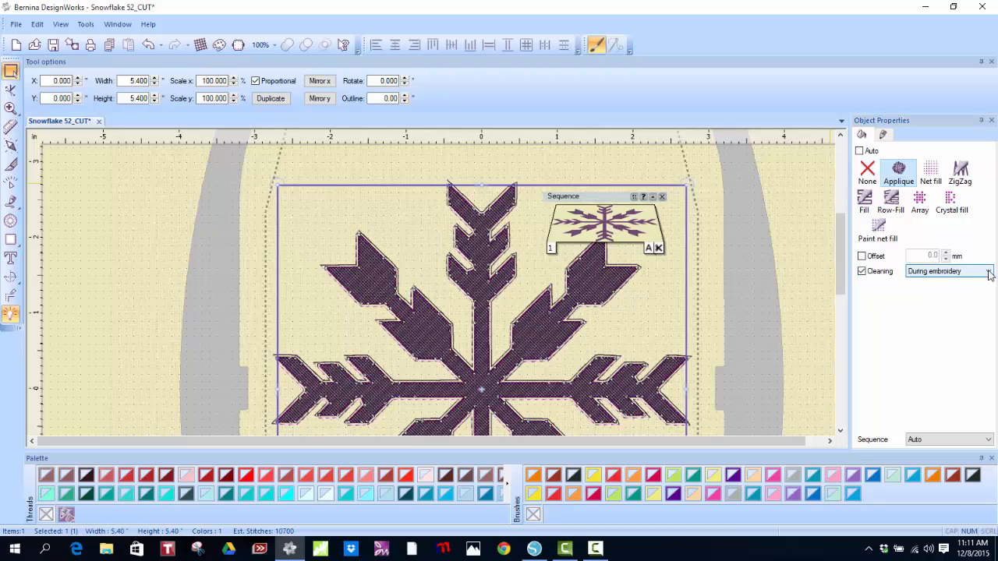
left_click(990, 270)
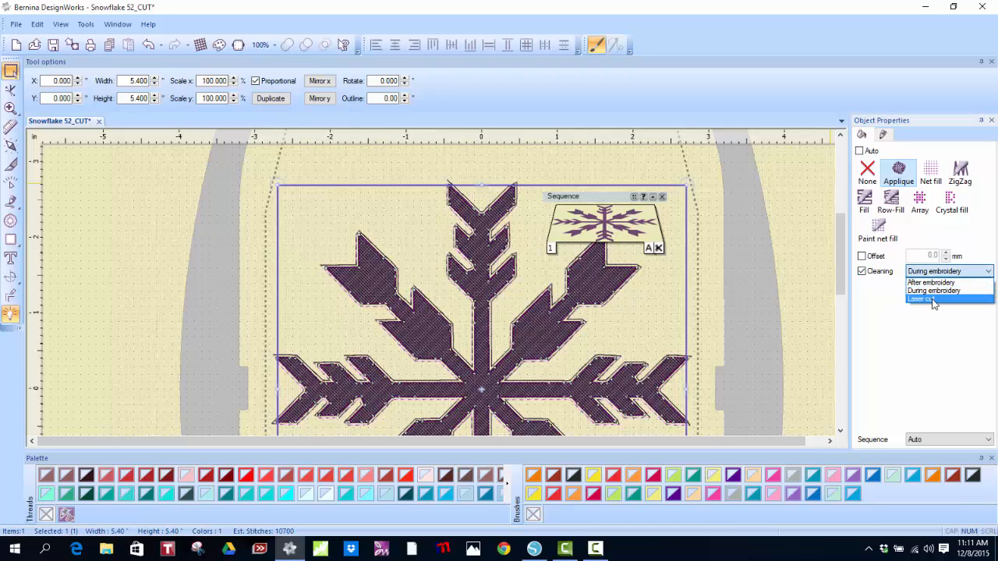
left_click(920, 298)
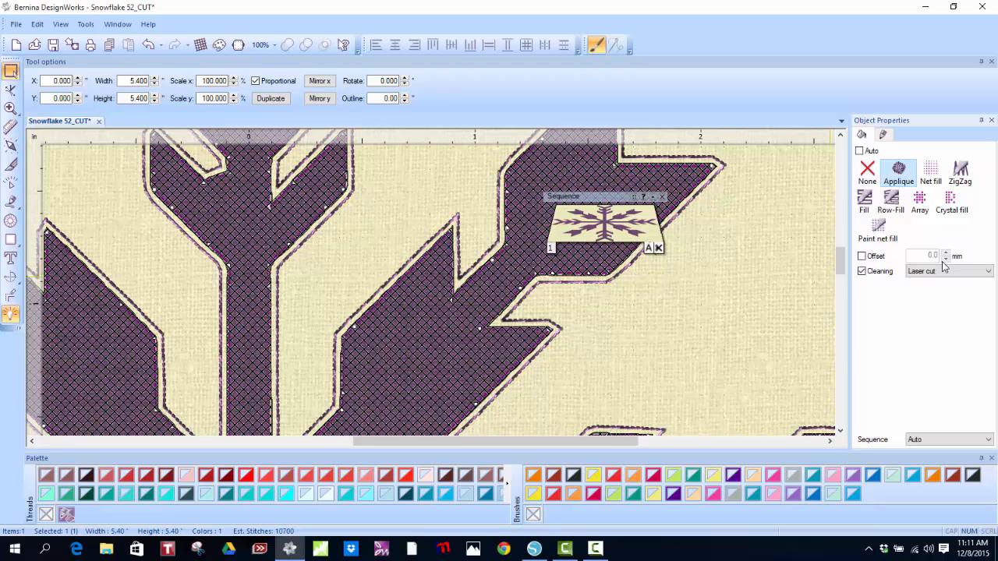
mouse_move(949, 265)
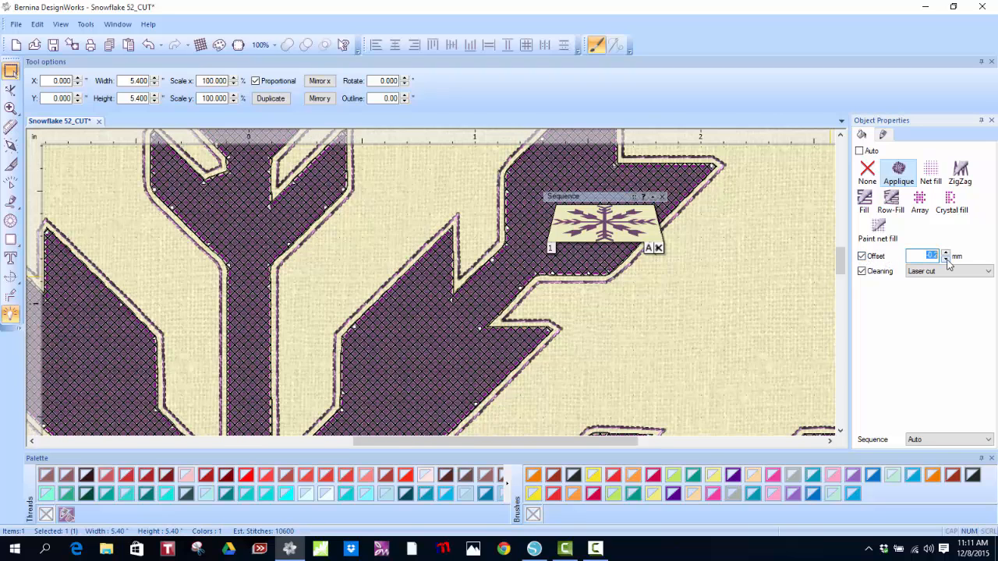
left_click(945, 254)
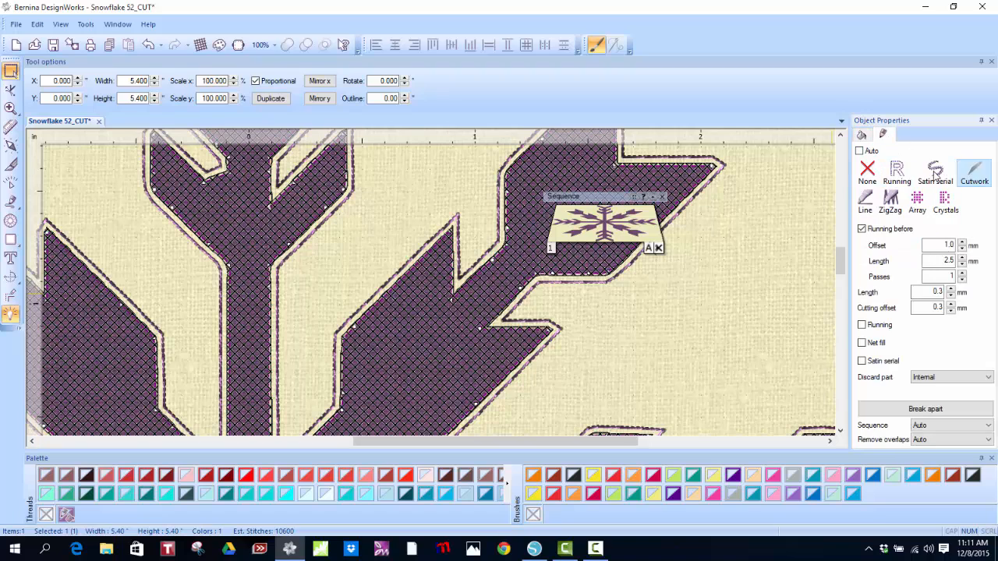
Set the outline to Satin serial and change the Outline width spinner value
left_click(934, 171)
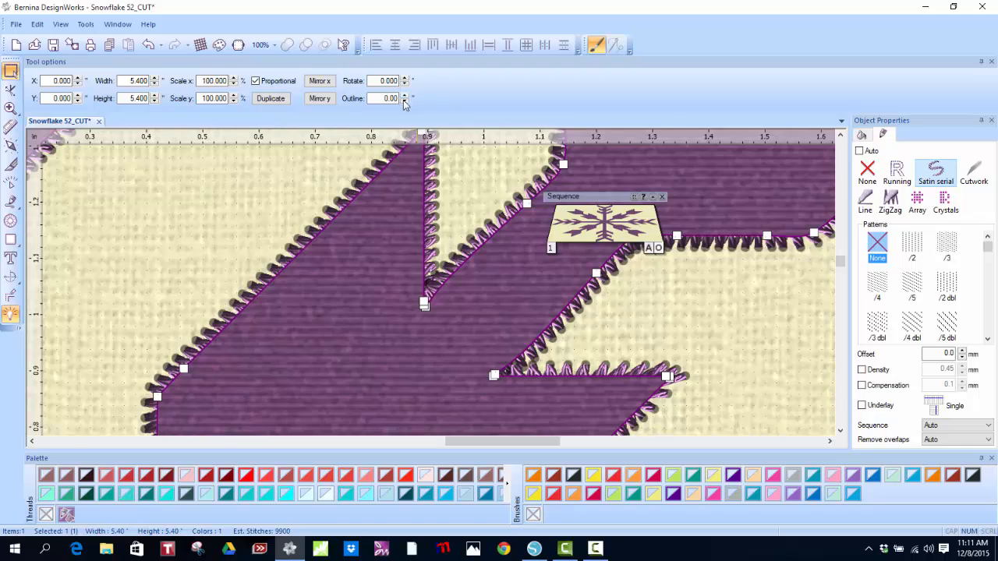
triple_click(382, 98)
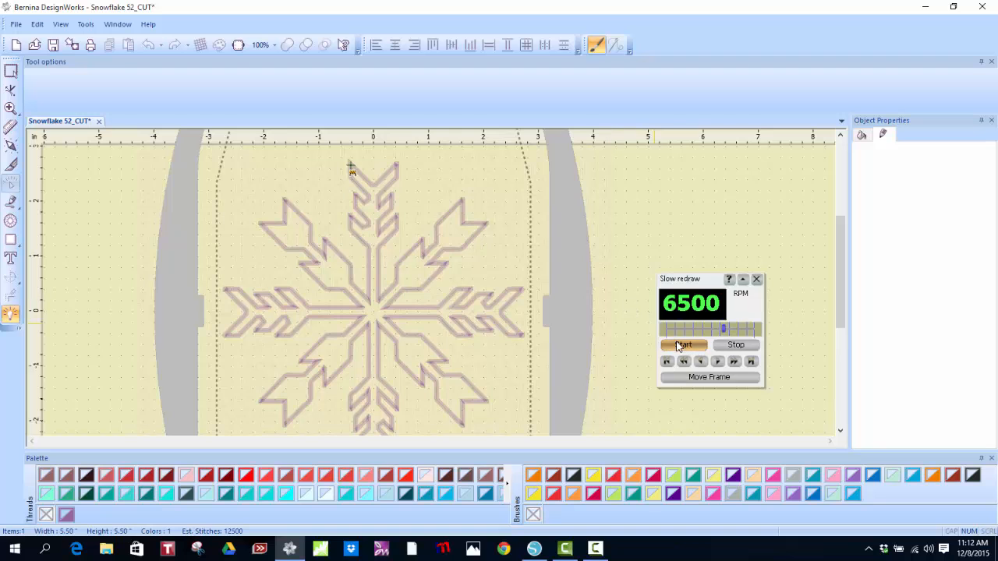
Play the Slow Redraw stitch-out of the satin-serial snowflake outline
left_click(683, 345)
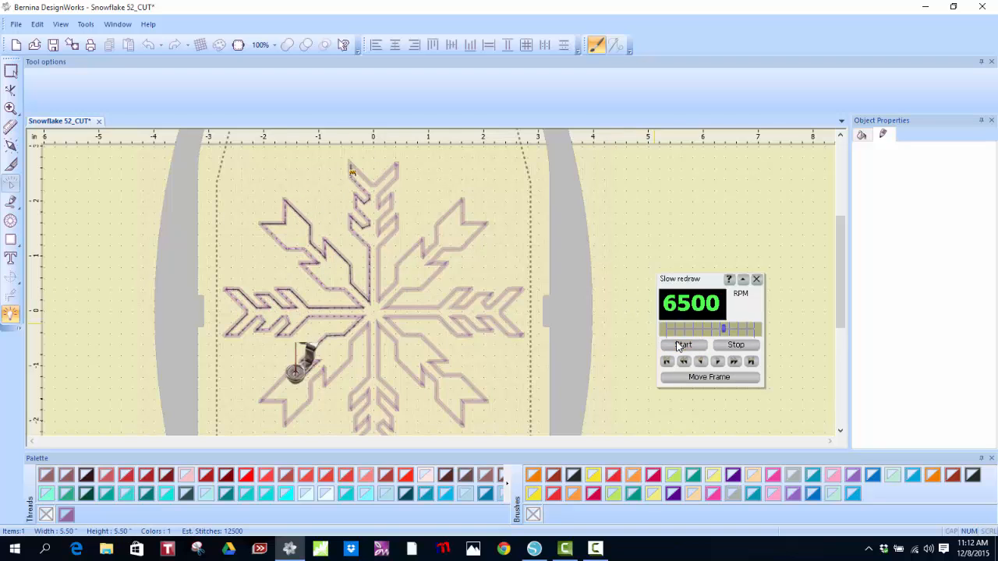
left_click(682, 345)
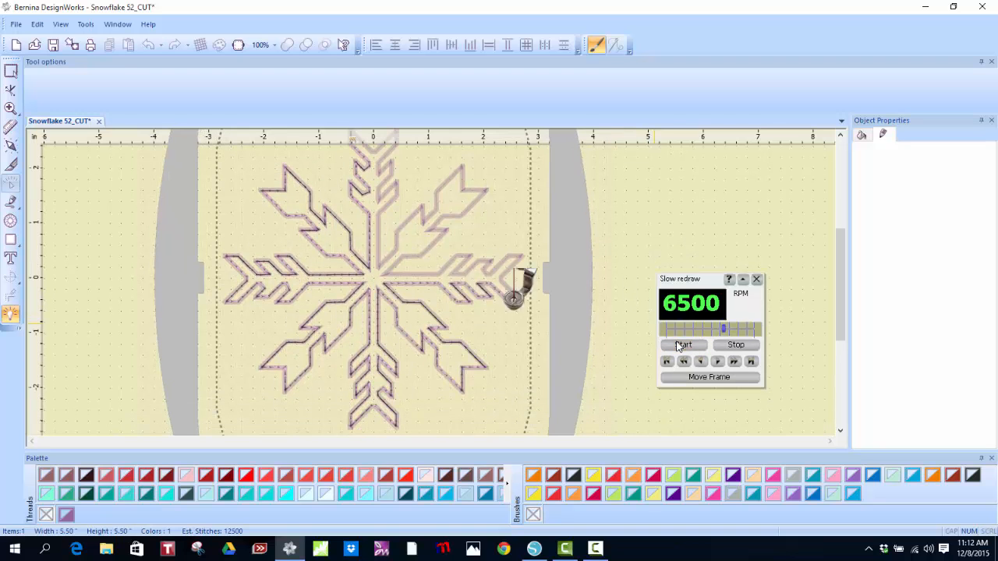
left_click(682, 344)
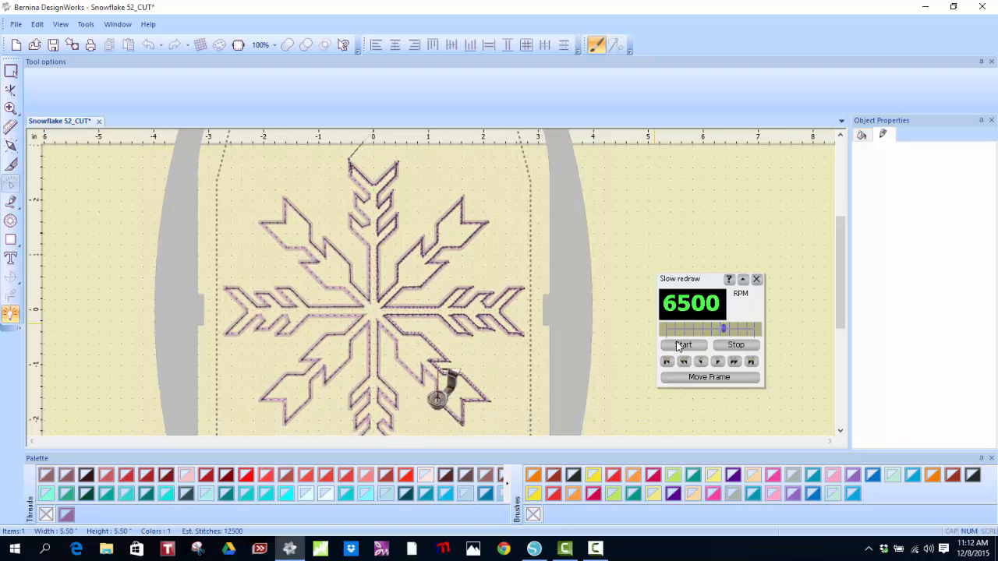
left_click(682, 345)
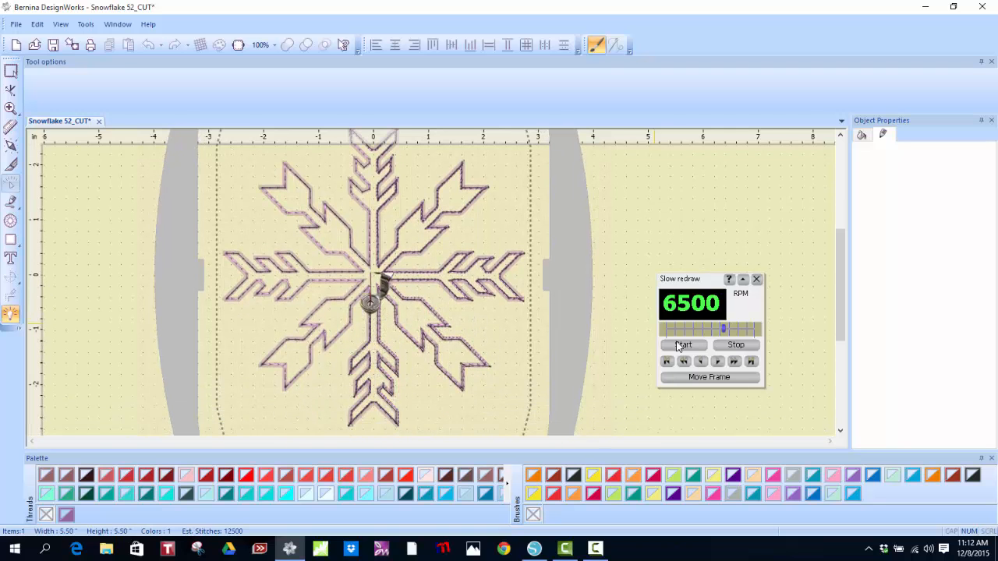
left_click(683, 345)
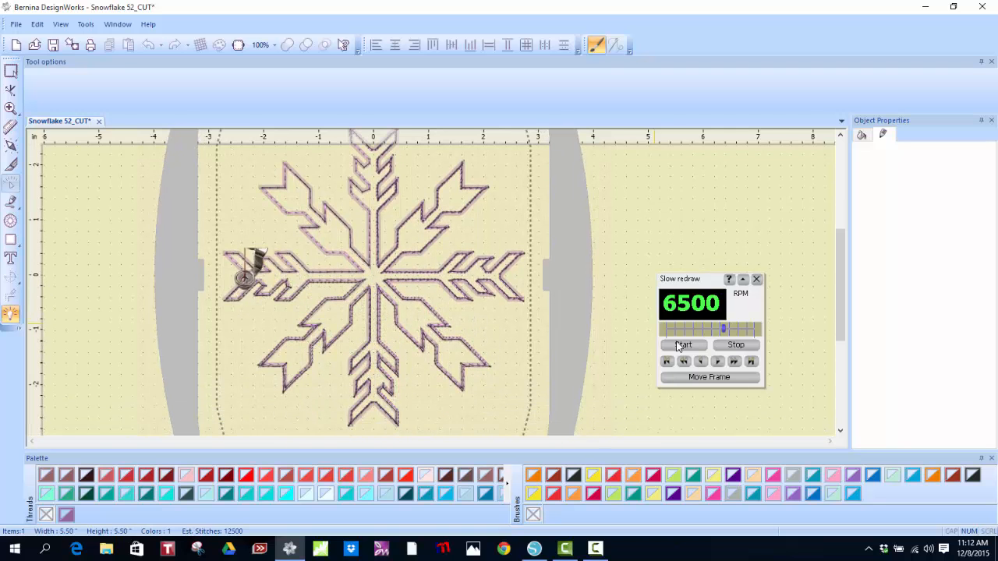
left_click(683, 344)
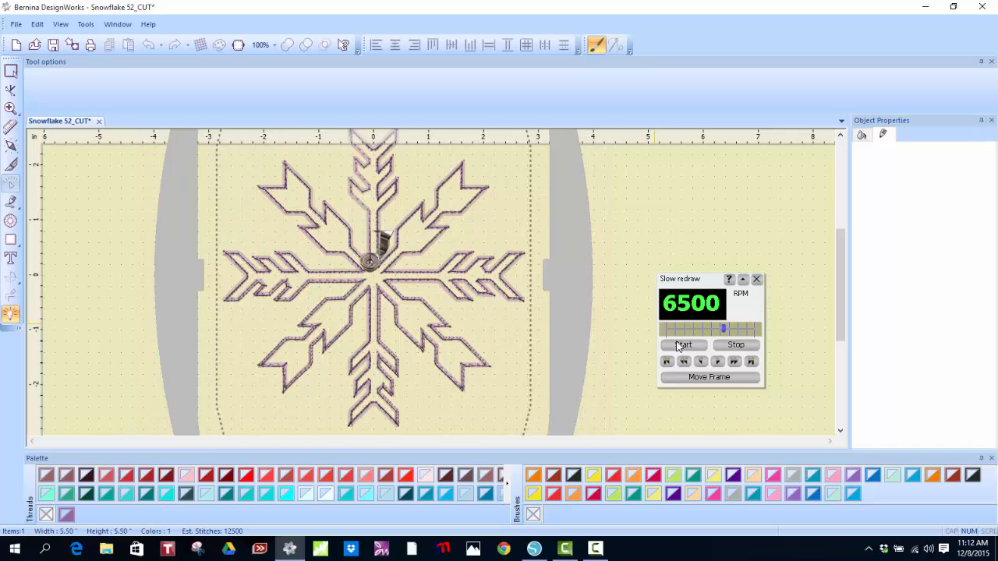
left_click(683, 345)
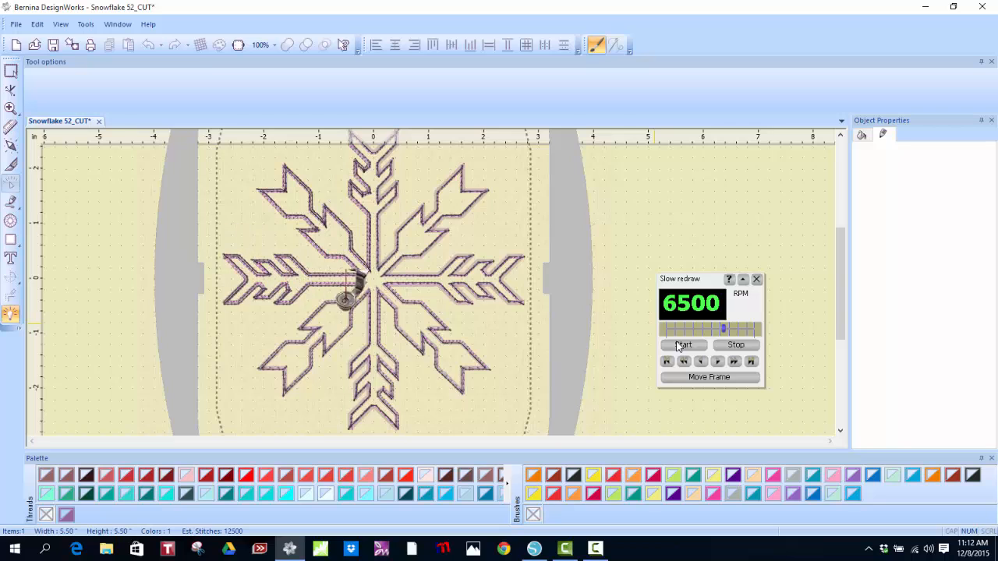
left_click(682, 345)
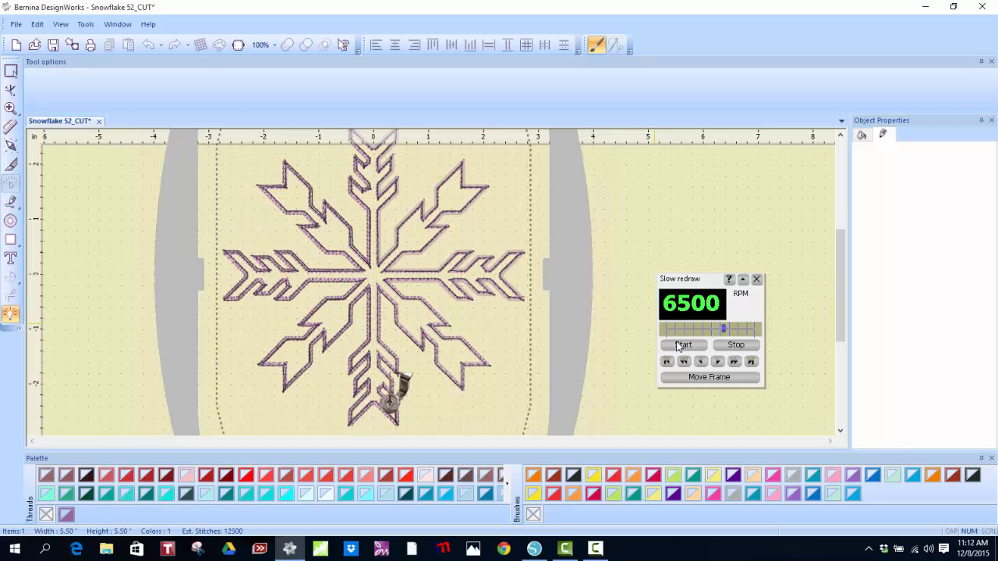
left_click(682, 345)
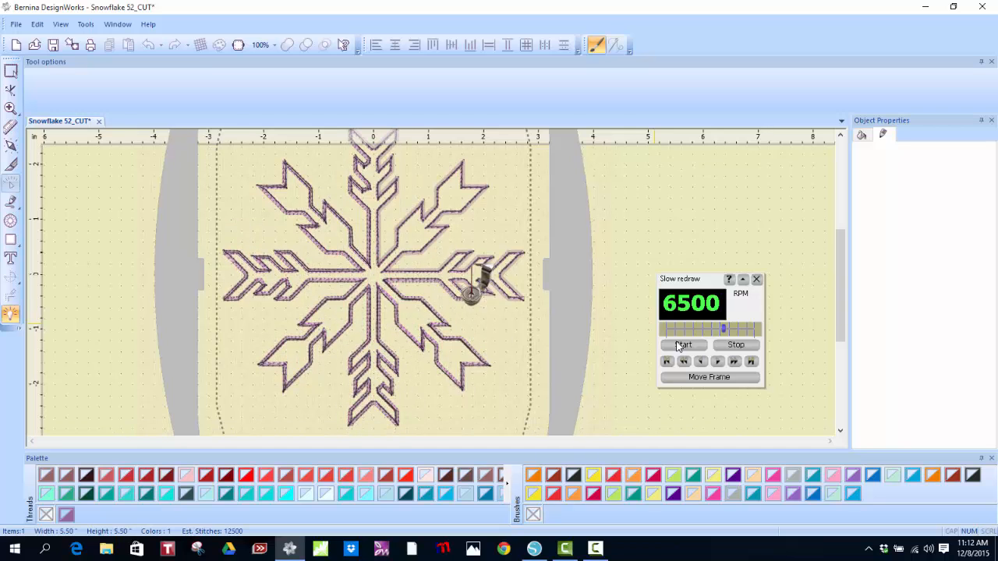
left_click(682, 344)
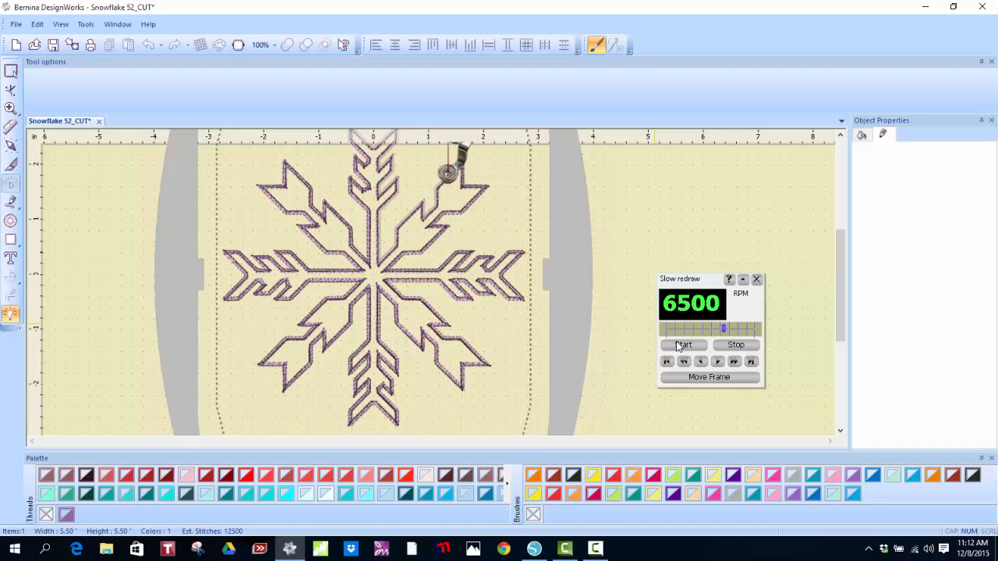
left_click(683, 345)
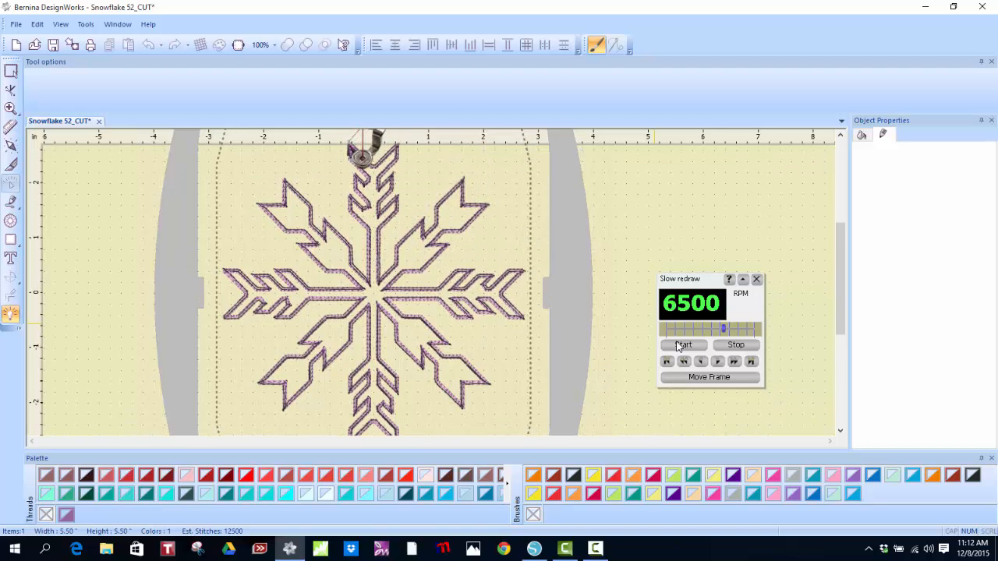
left_click(682, 345)
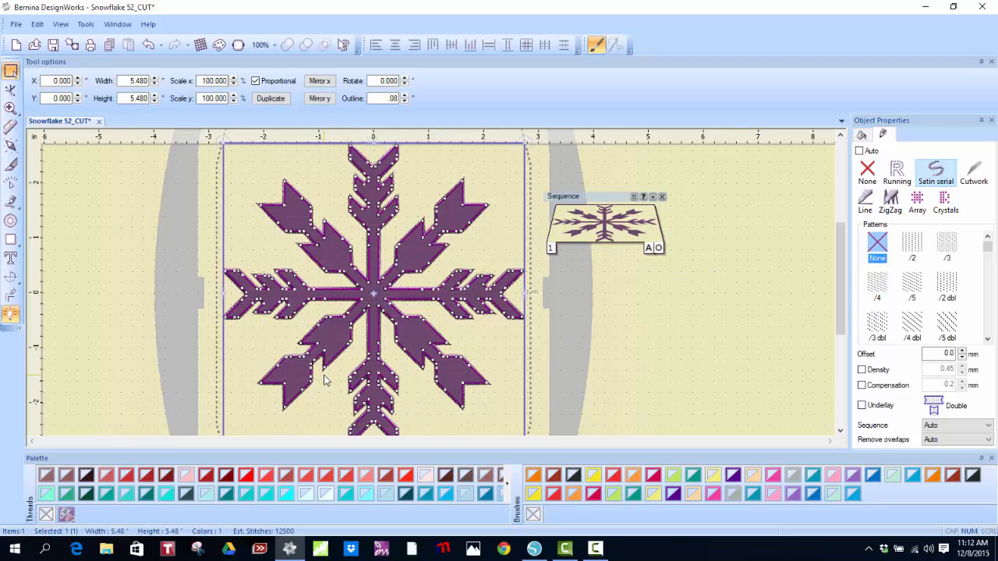
mouse_move(614, 309)
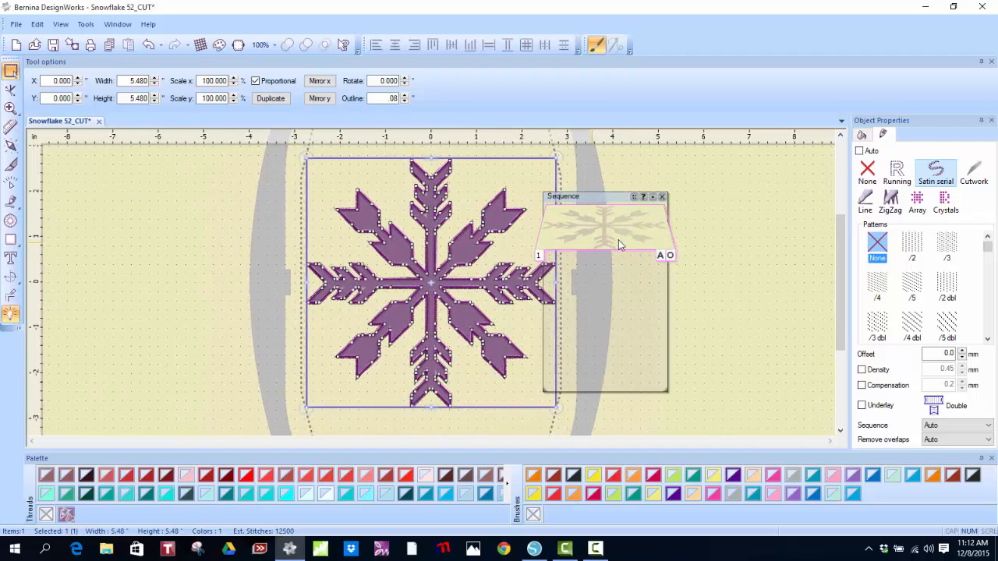
Save As the appliqué snowflake under the new file name 'Snowflake 52_APP'
left_click(15, 25)
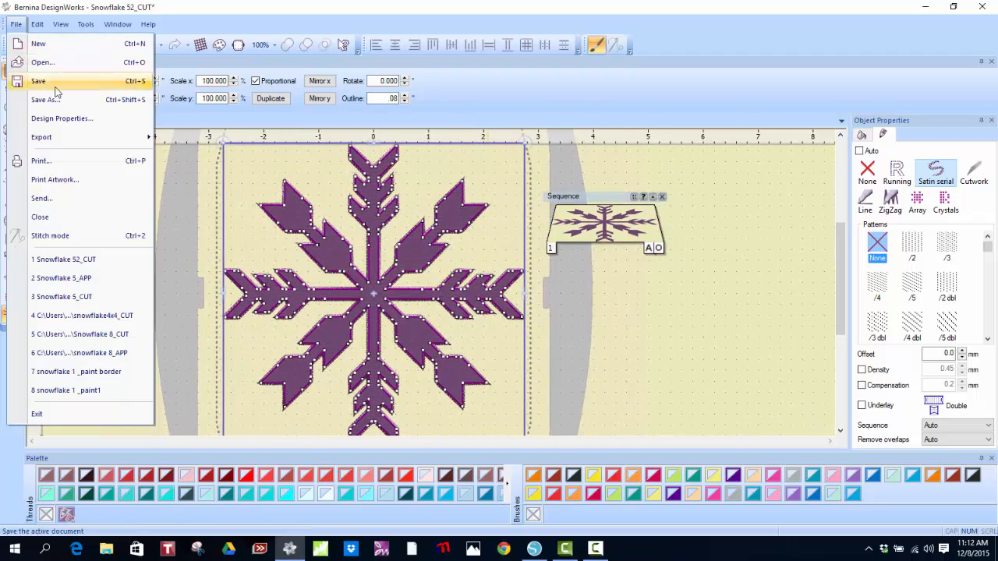
left_click(44, 100)
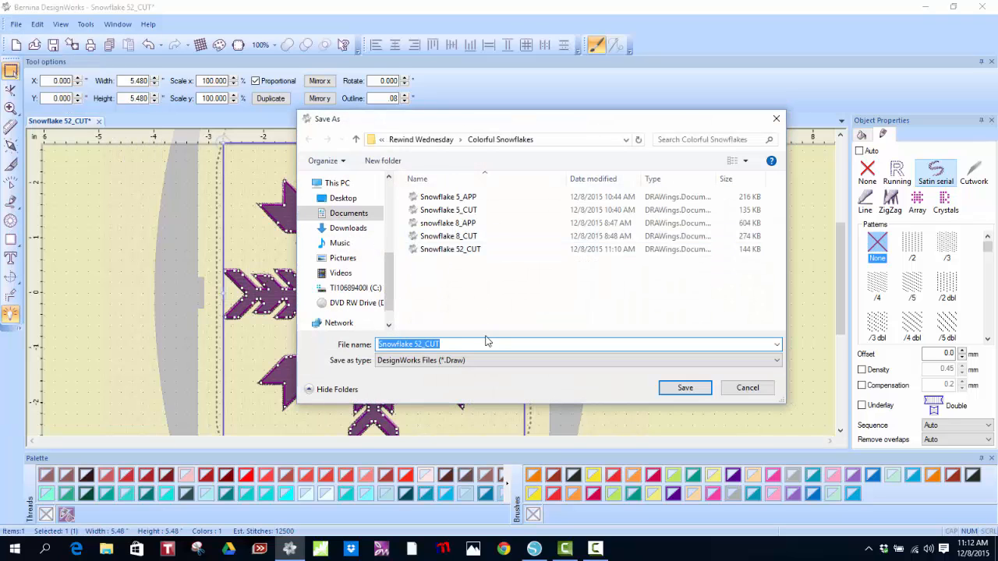
left_click(421, 344)
type("APP")
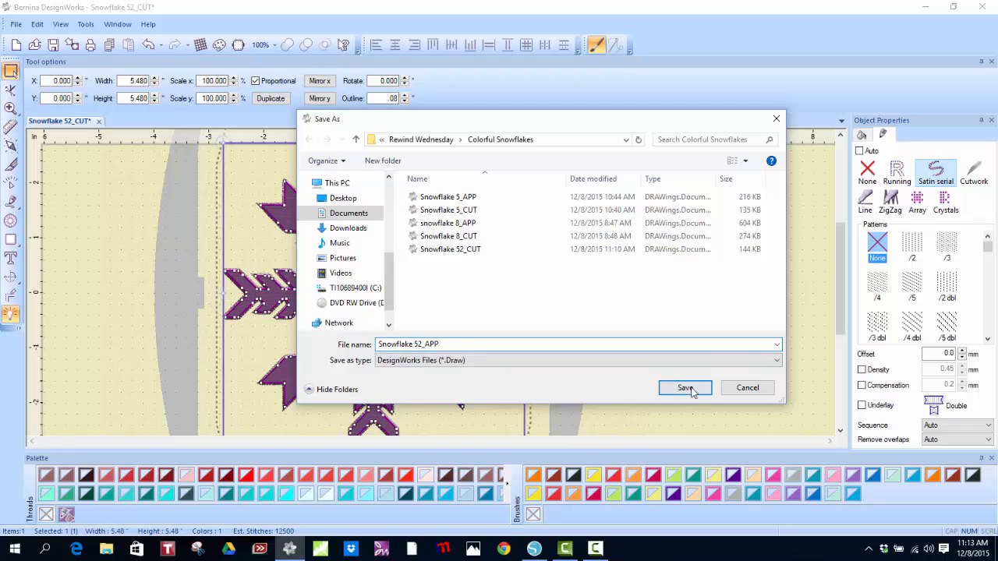
left_click(684, 388)
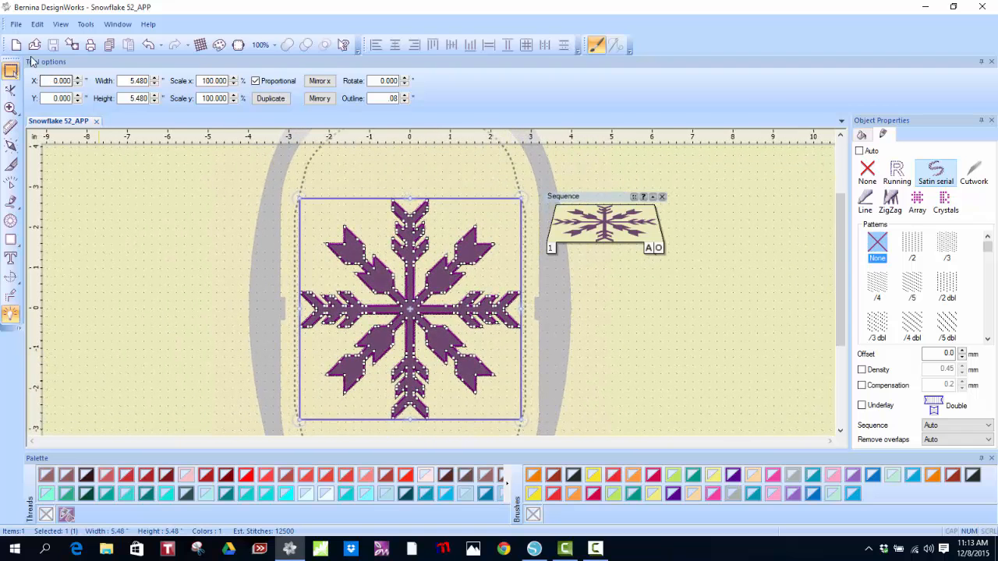
mouse_move(15, 44)
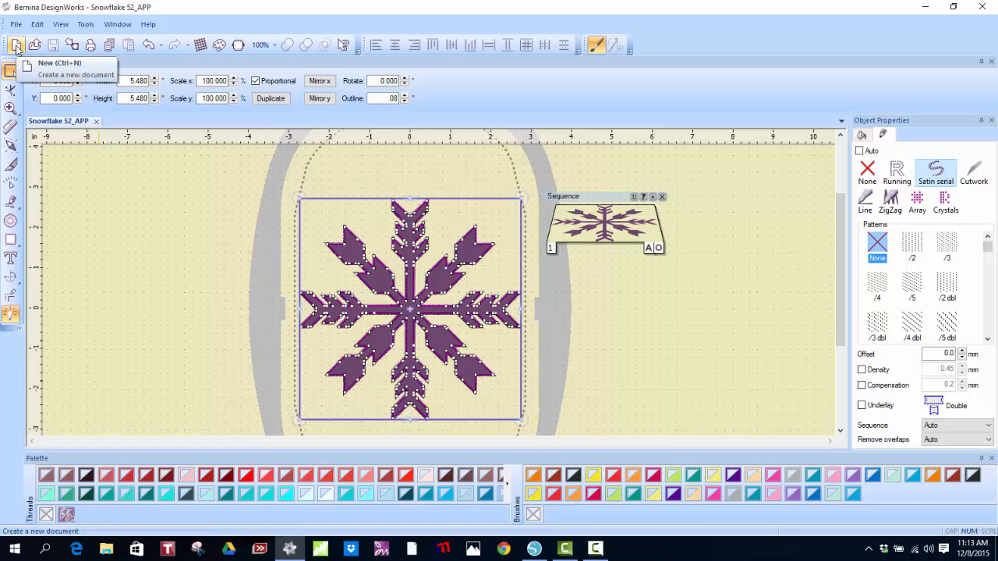
Start a blank design with the default fabric and bring up the recent designs list
left_click(16, 44)
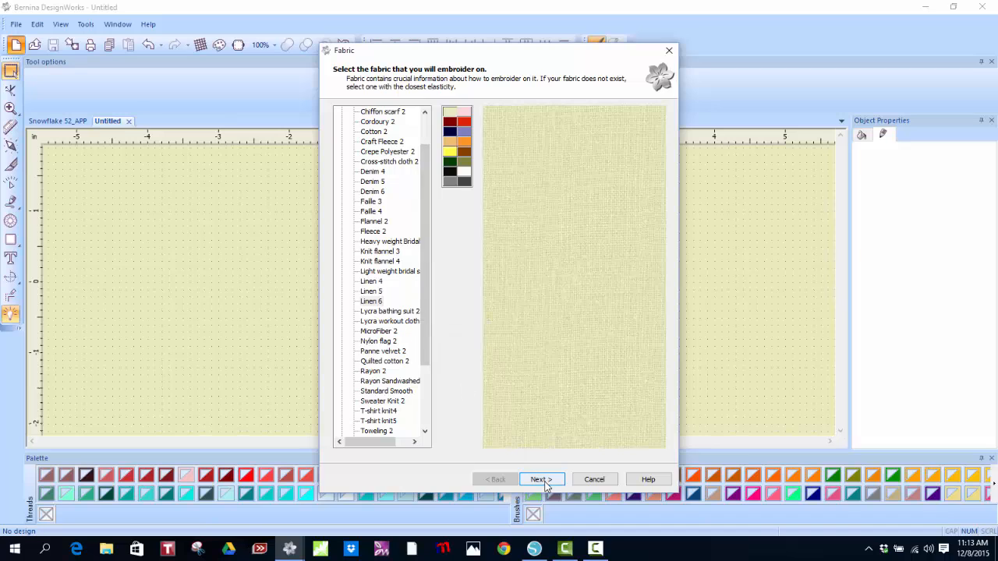
left_click(540, 478)
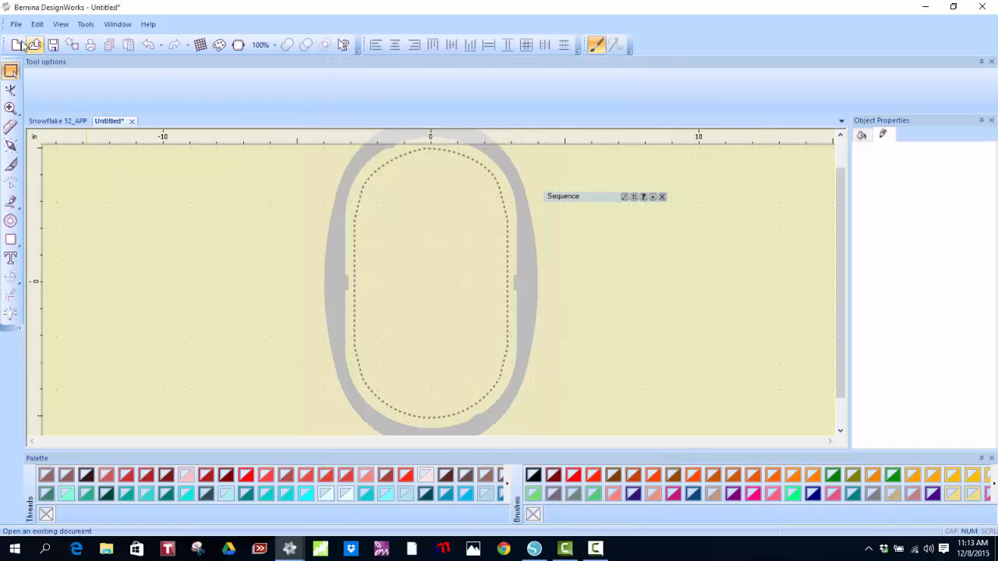
left_click(15, 23)
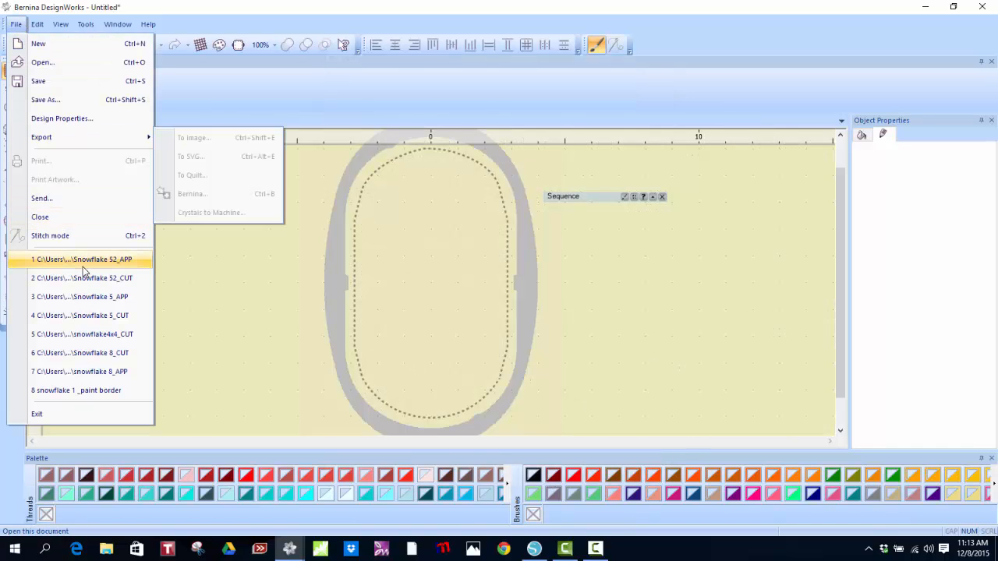
mouse_move(86, 279)
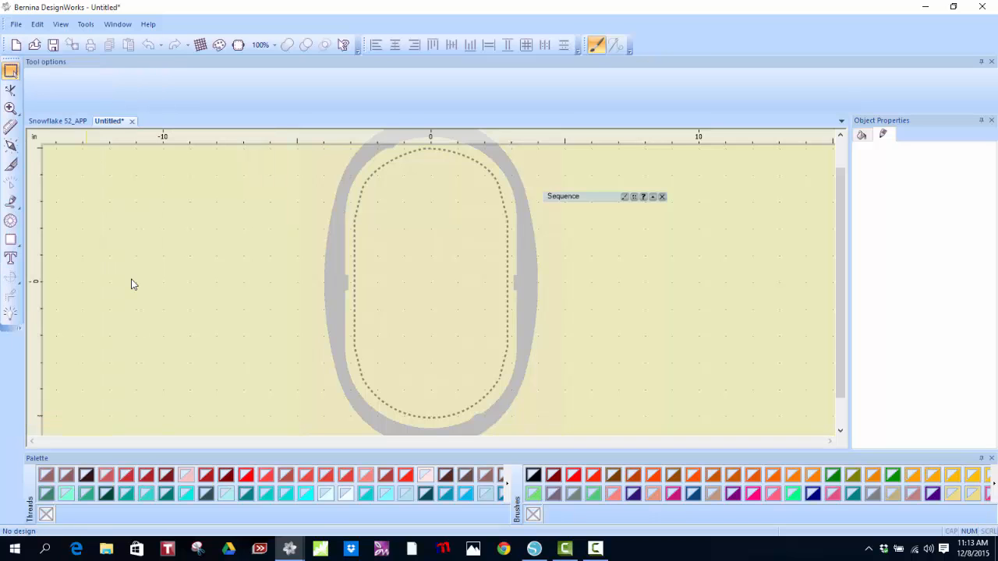
mouse_move(390, 273)
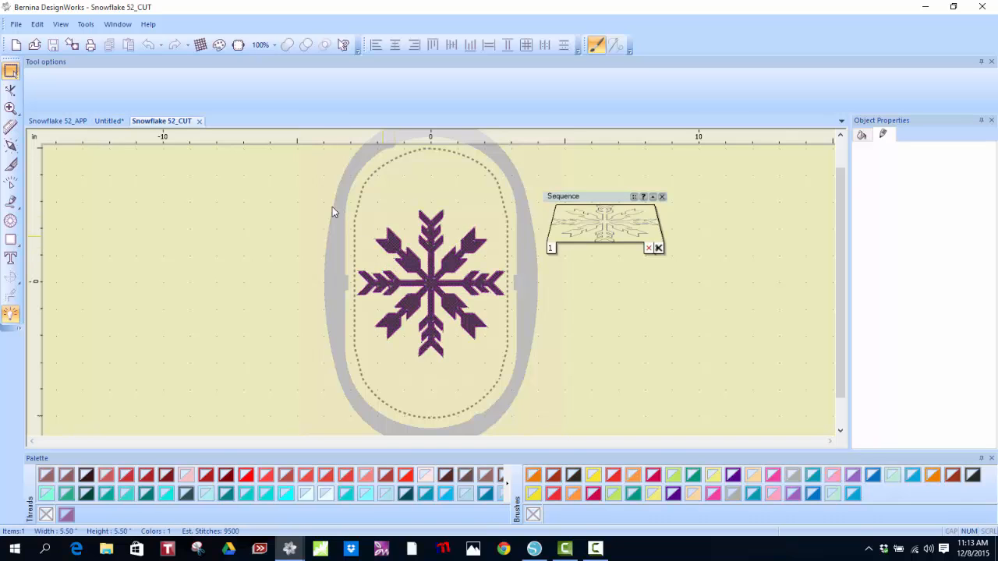
Draw a rectangle frame with no fill and set its height to 6.0 inches
left_click(12, 242)
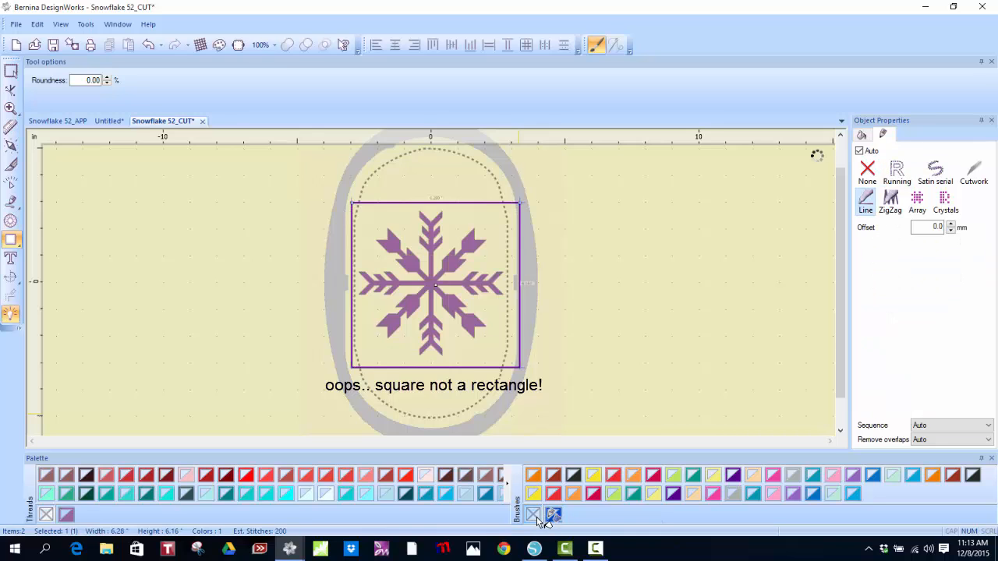
left_click(897, 170)
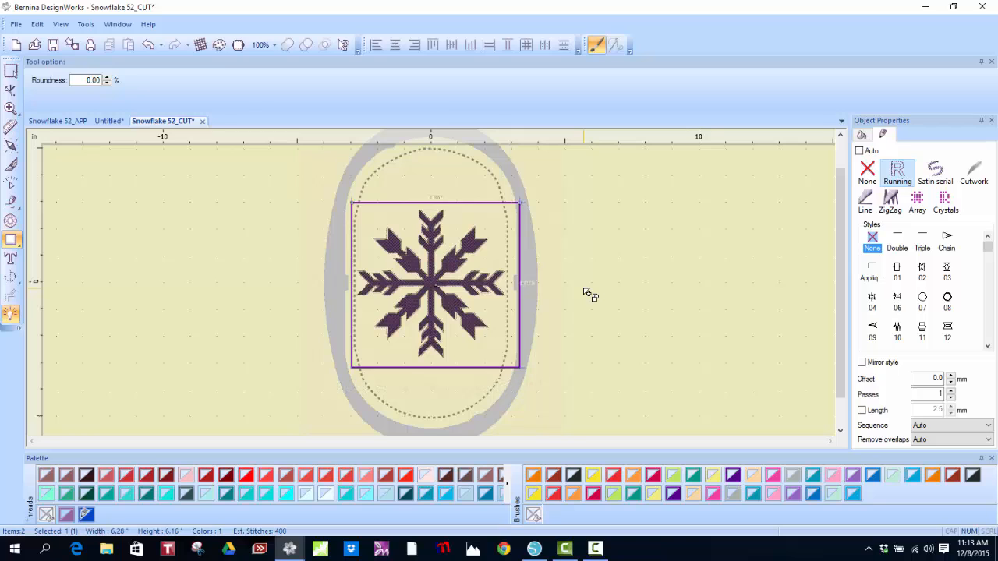
left_click(12, 71)
type("6")
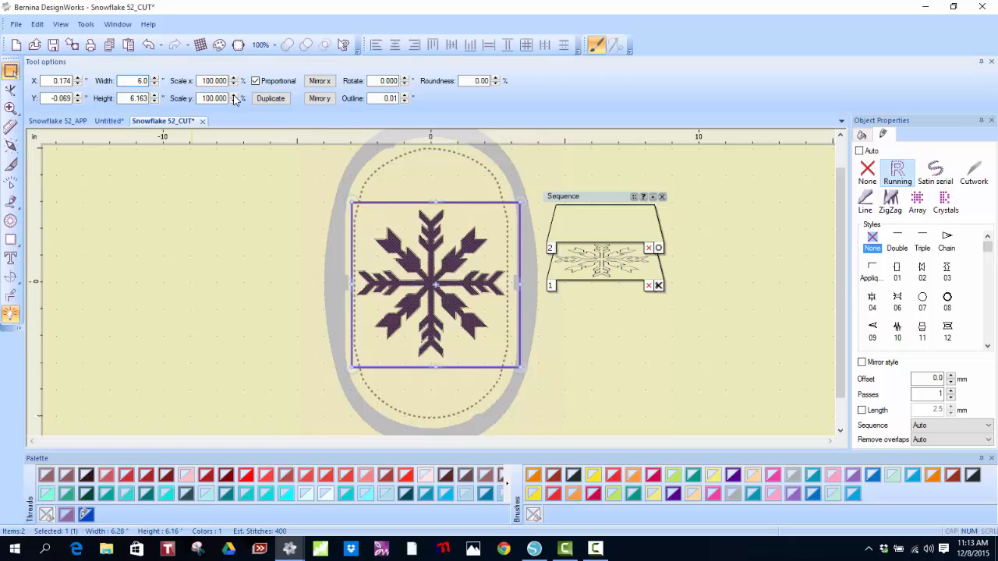
triple_click(133, 98)
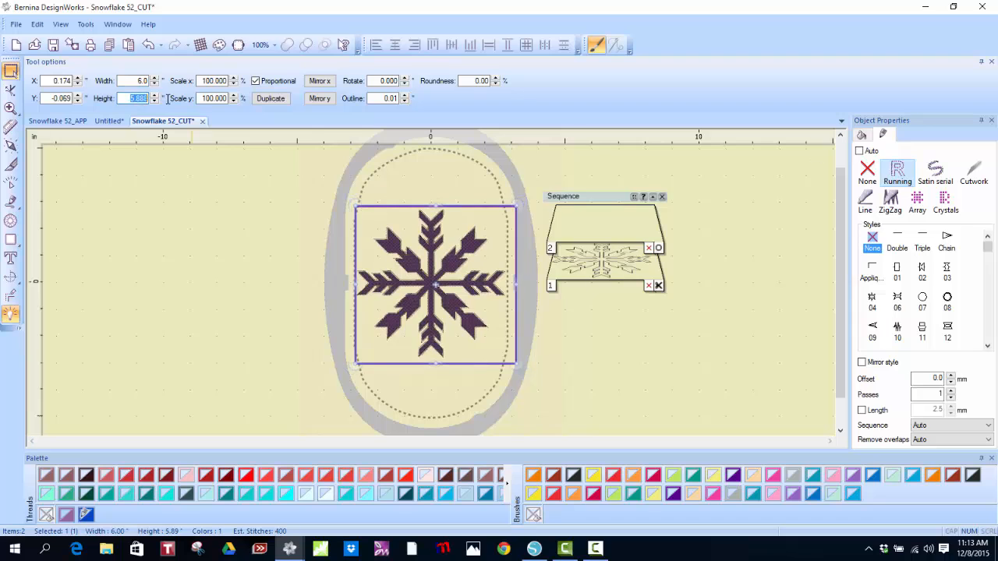
type("6.0")
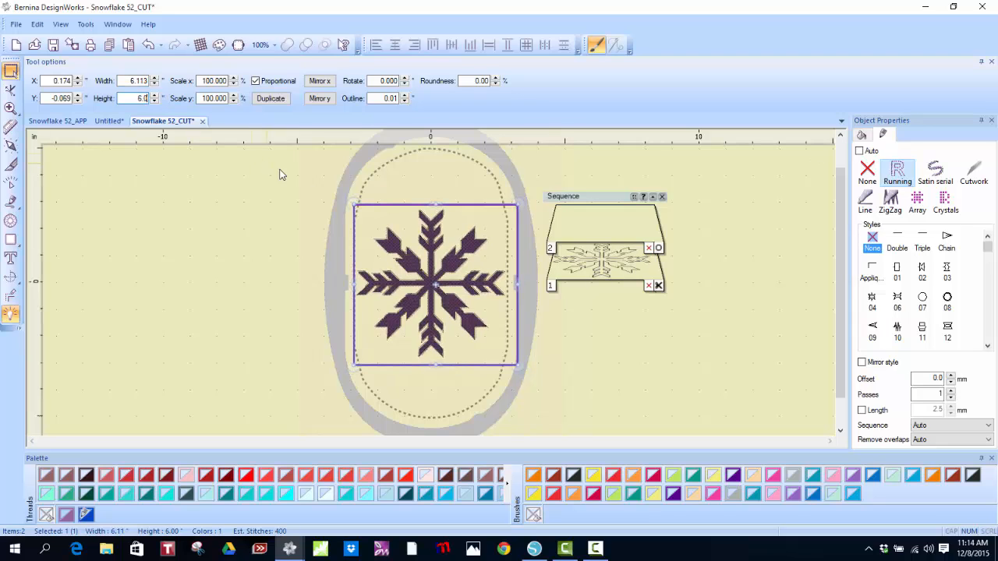
left_click(974, 169)
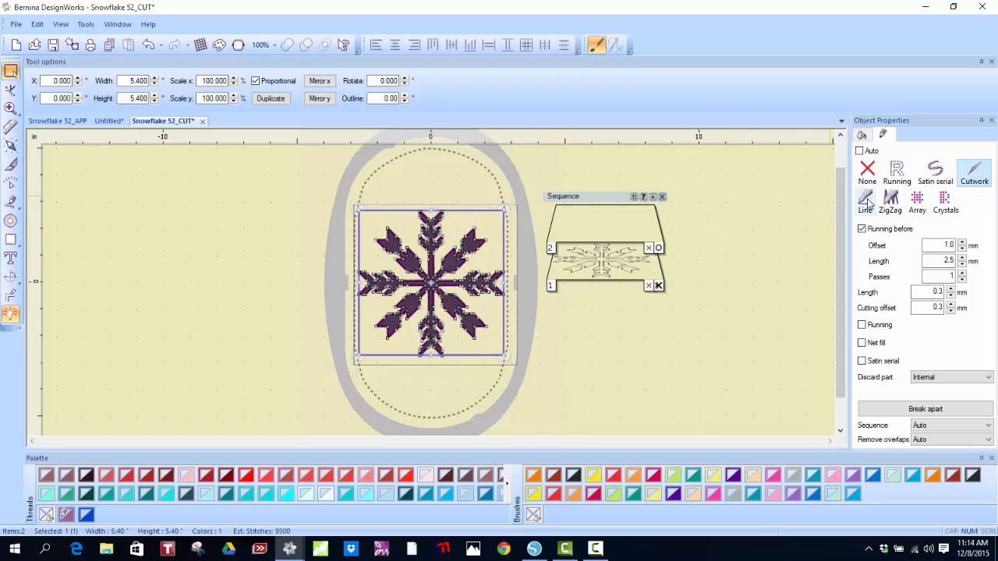
Make the snowflake a Seal brown line, centre it in the rectangle, then view outlines
left_click(865, 201)
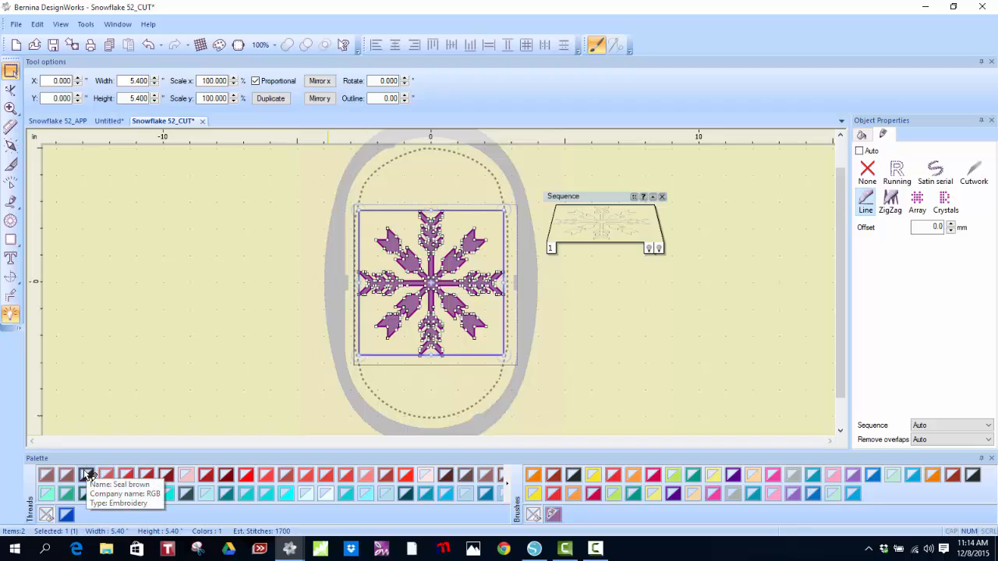
left_click(897, 170)
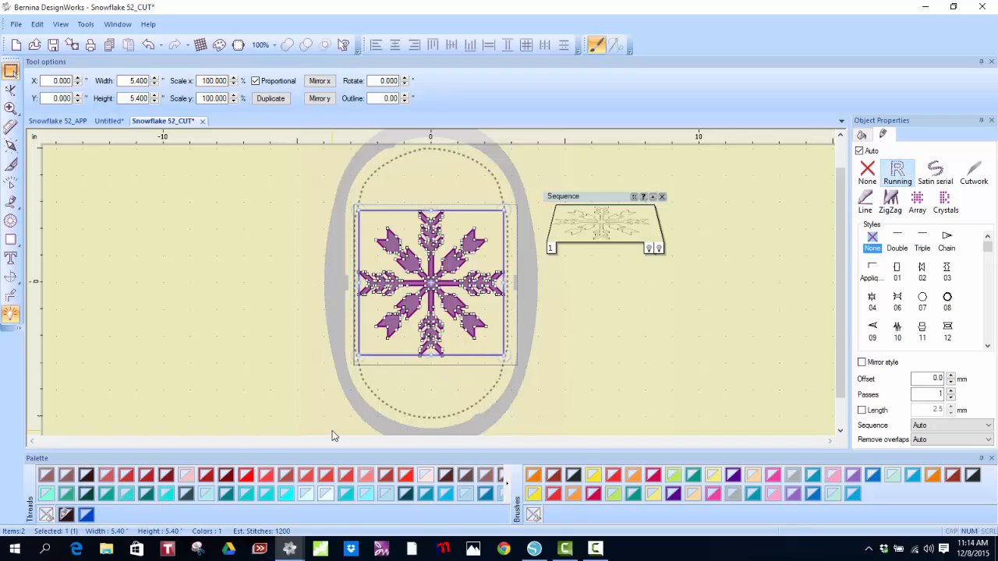
mouse_move(482, 345)
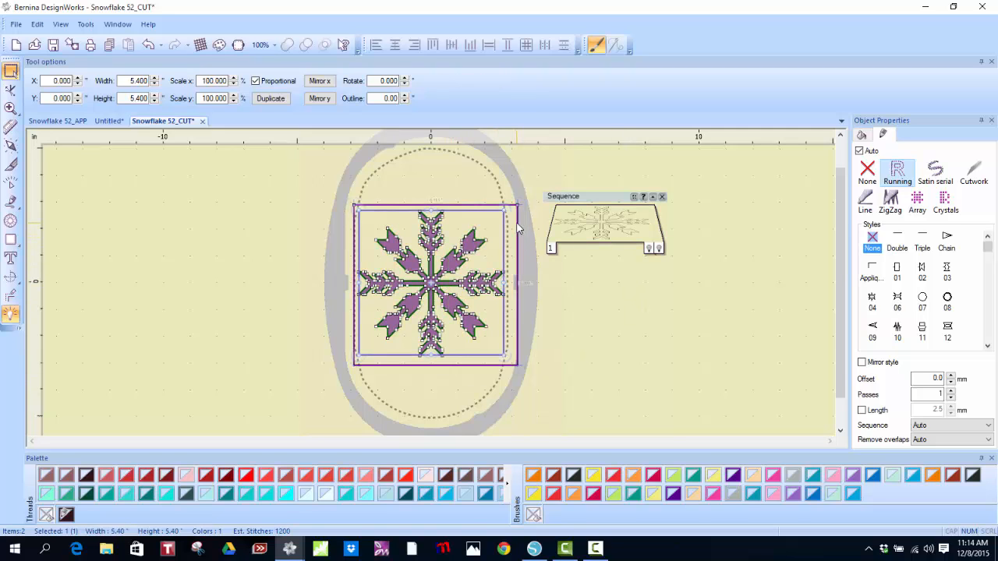
left_click(395, 45)
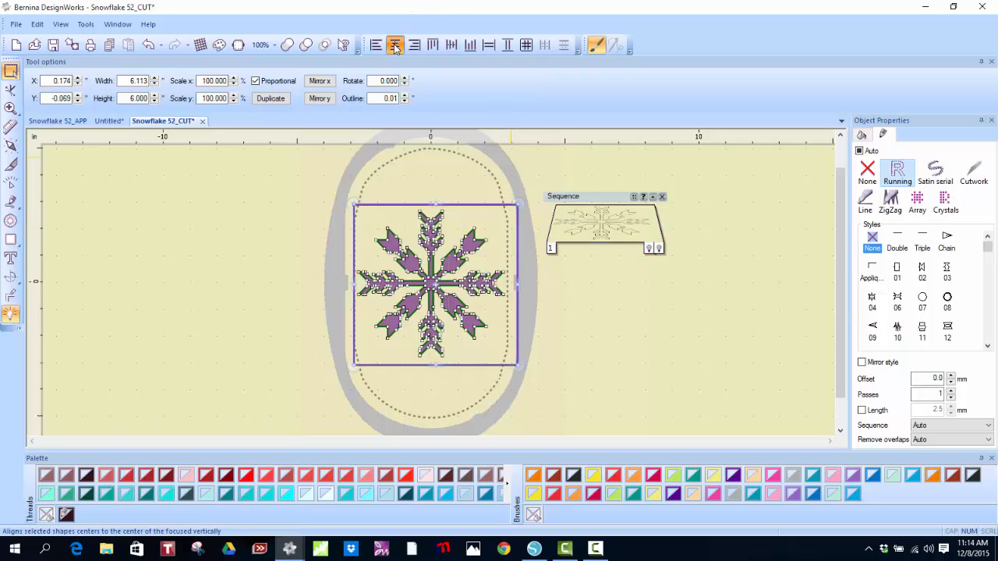
left_click(451, 44)
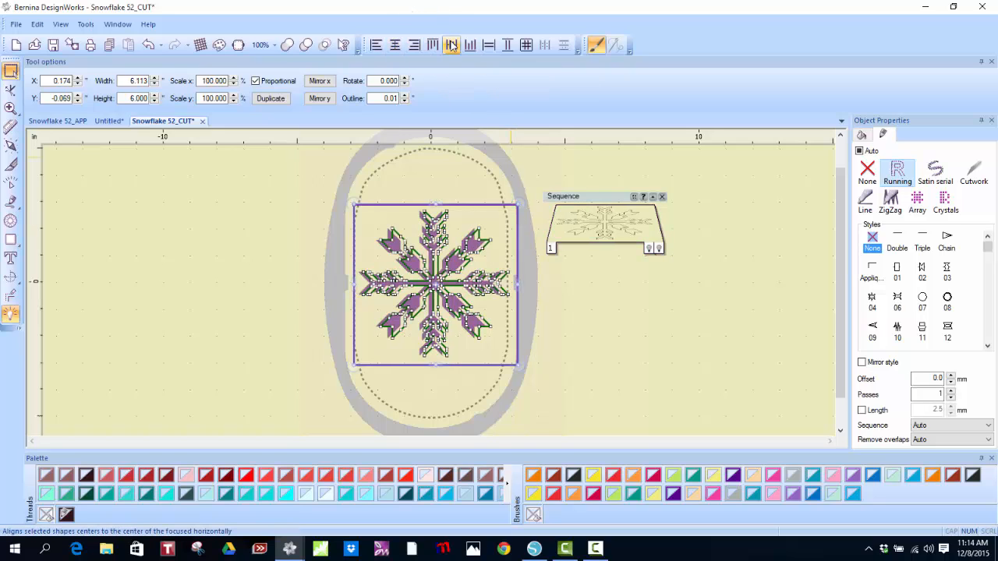
left_click(579, 313)
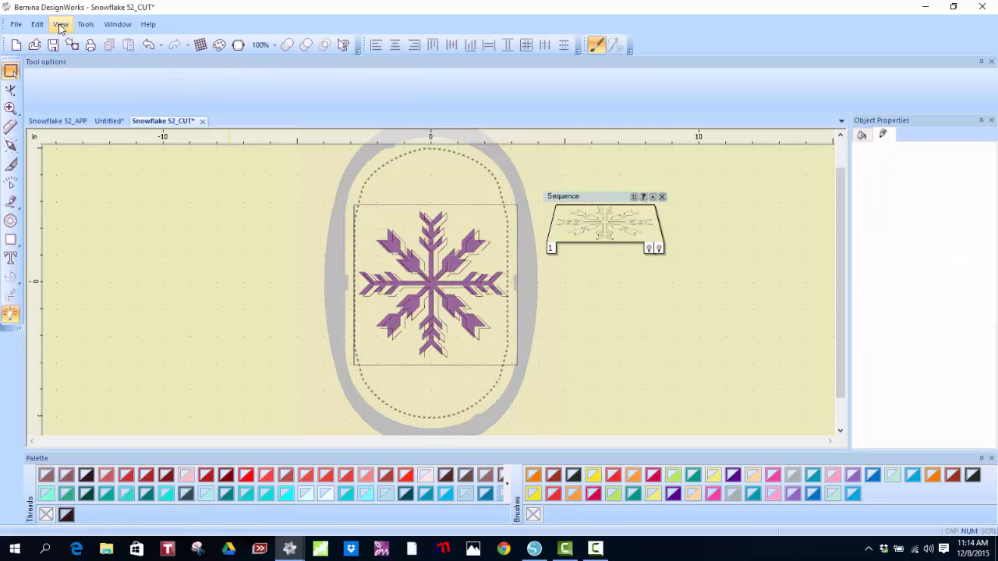
left_click(60, 24)
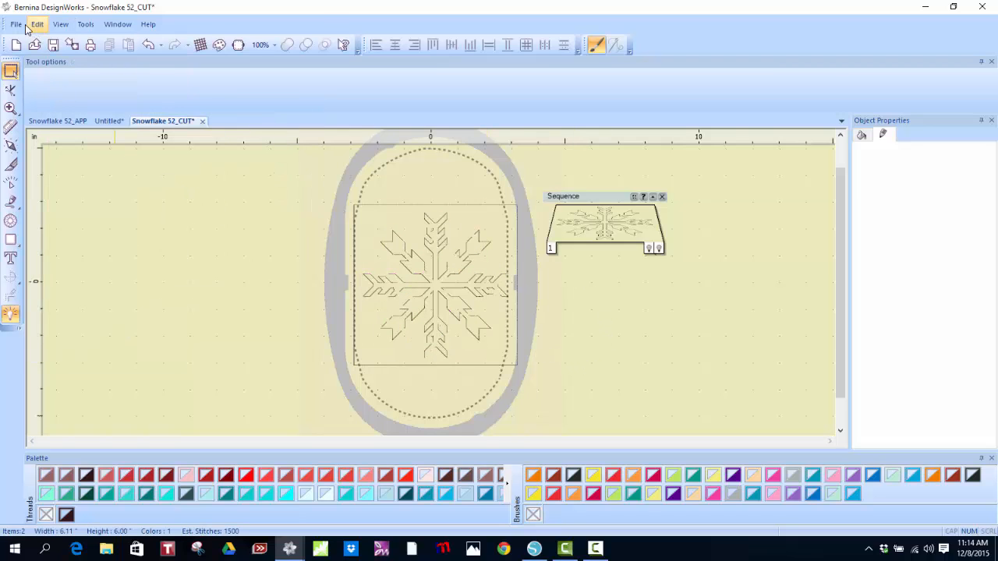
Export the framed design to SVG under the file name 'Snowflake5_SVG'
left_click(15, 24)
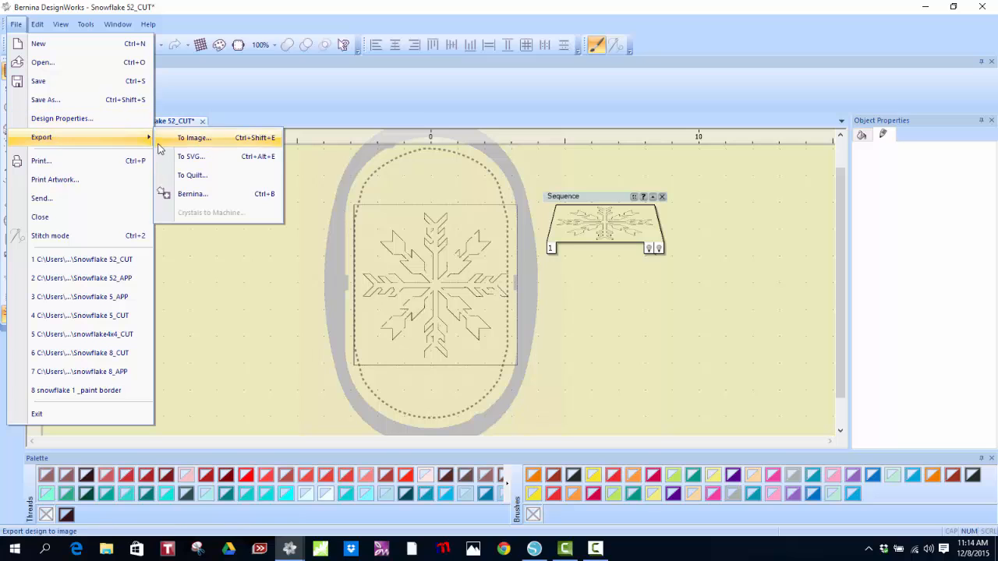
left_click(191, 156)
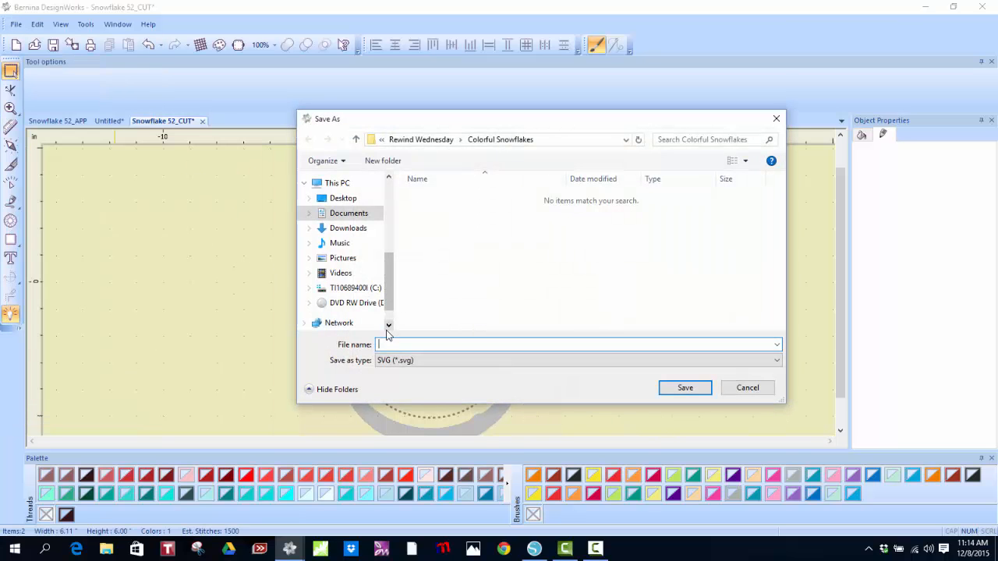
type("Snowflake5_")
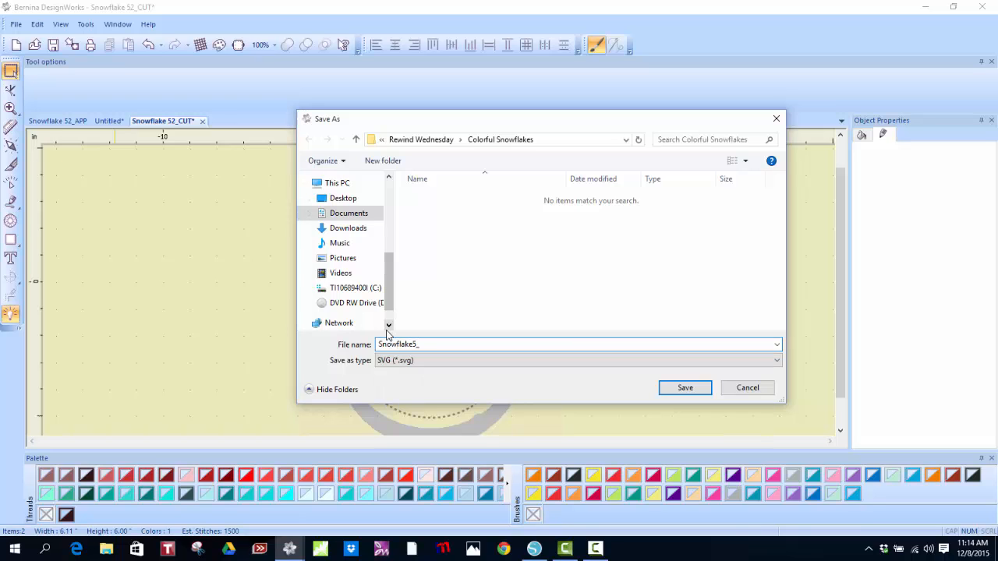
type("SVG")
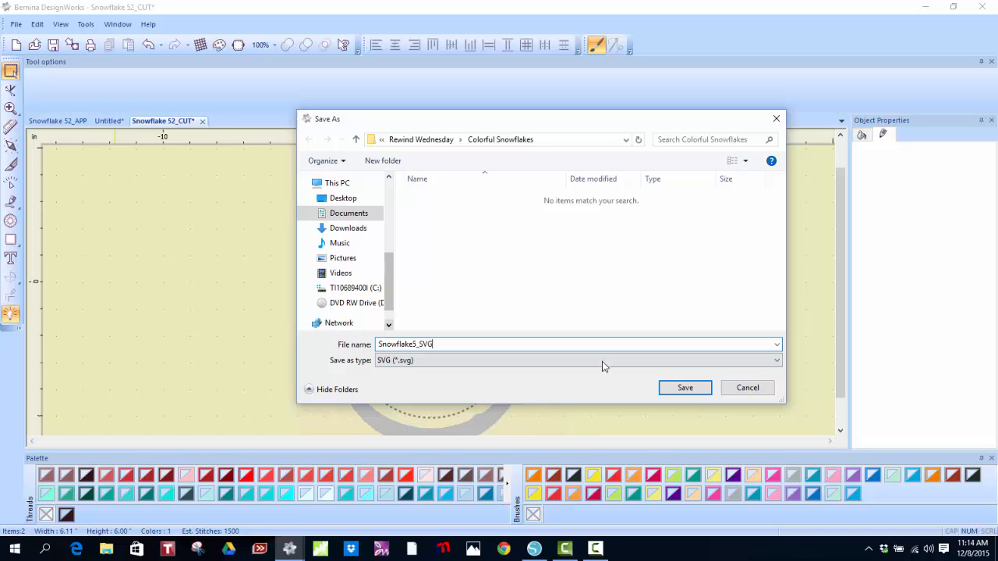
left_click(684, 388)
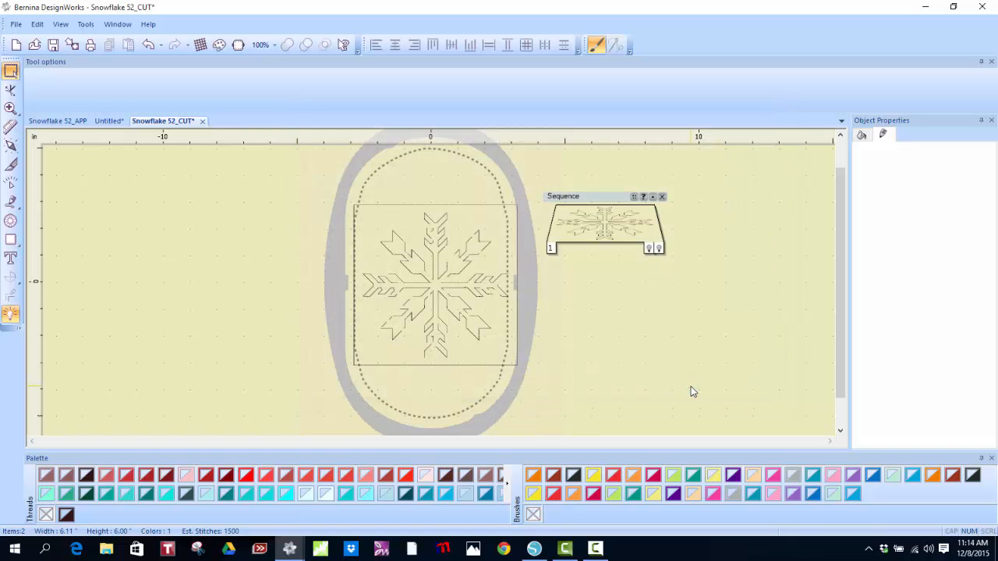
mouse_move(895, 27)
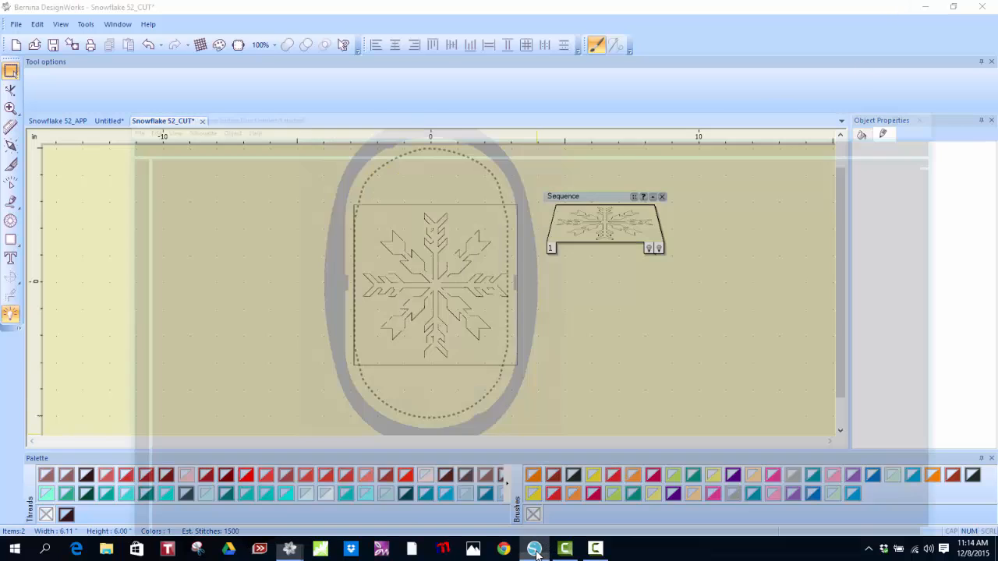
Import Snowflake5_SVG from Colorful Snowflakes into the Silhouette library and open My Own Designs
left_click(534, 549)
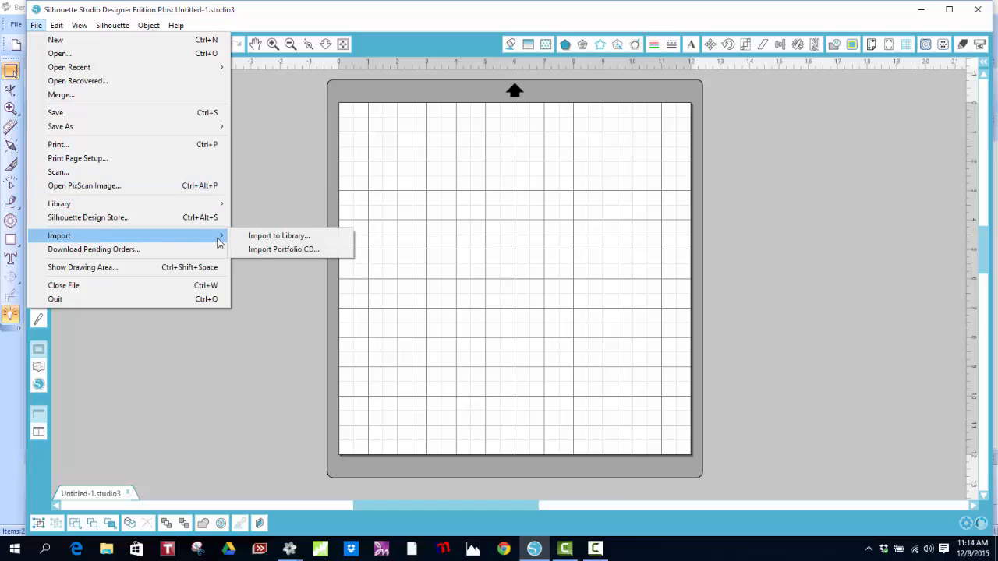
left_click(278, 235)
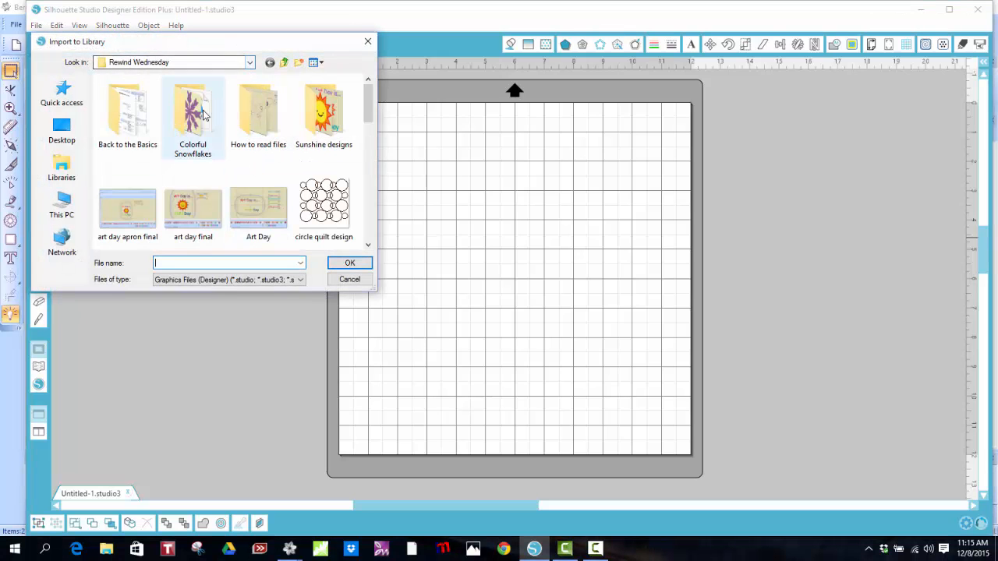
double_click(193, 109)
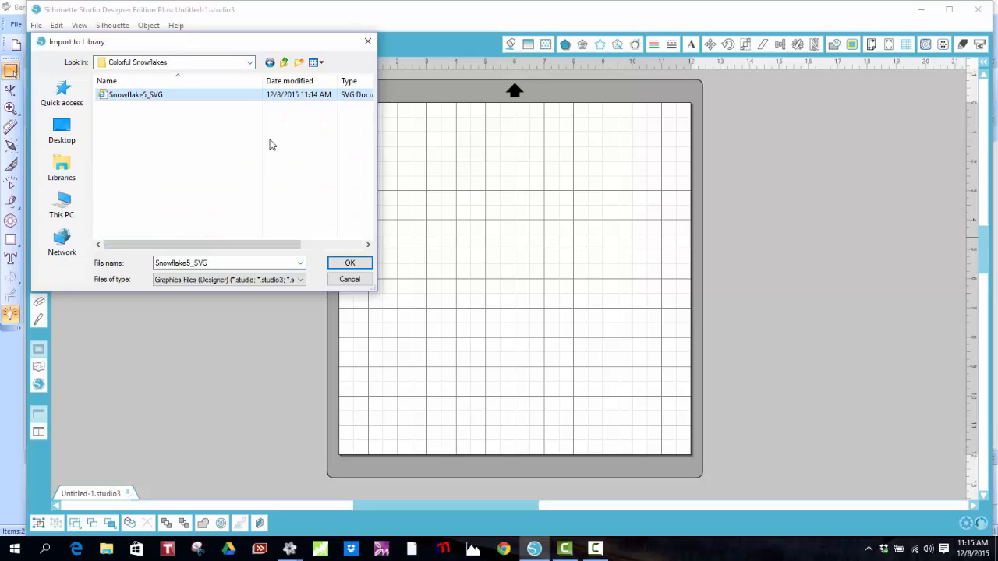
left_click(349, 262)
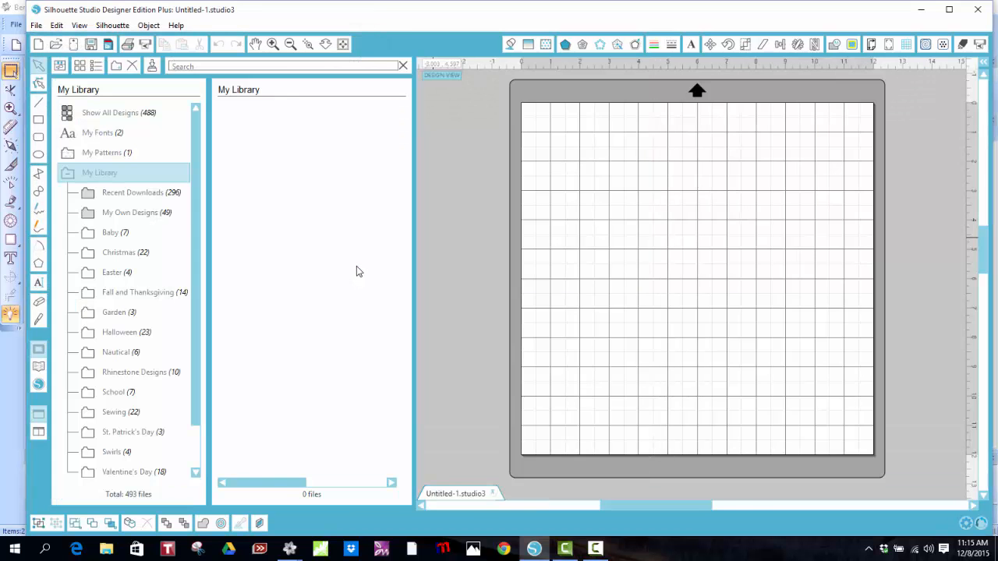
left_click(130, 212)
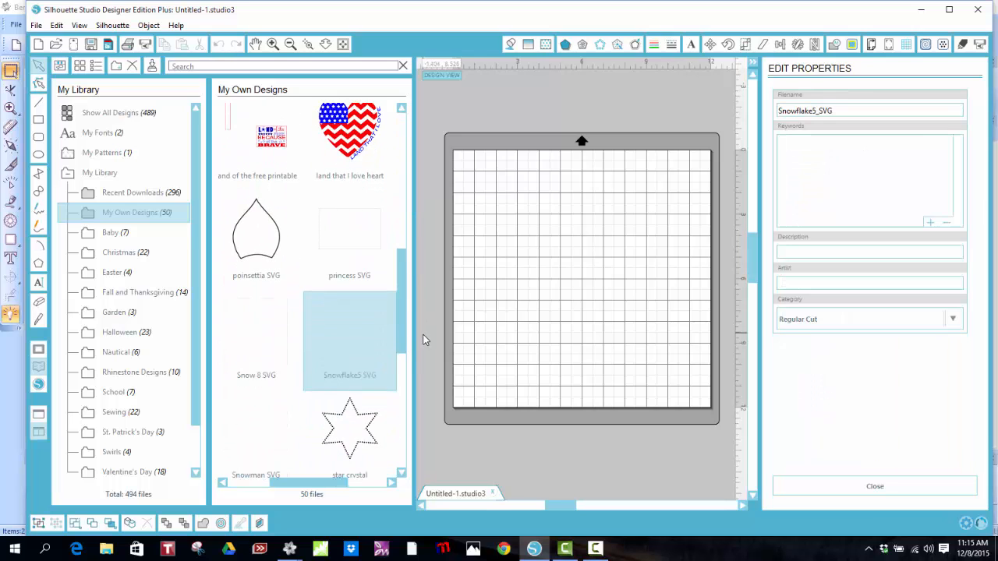
mouse_move(524, 247)
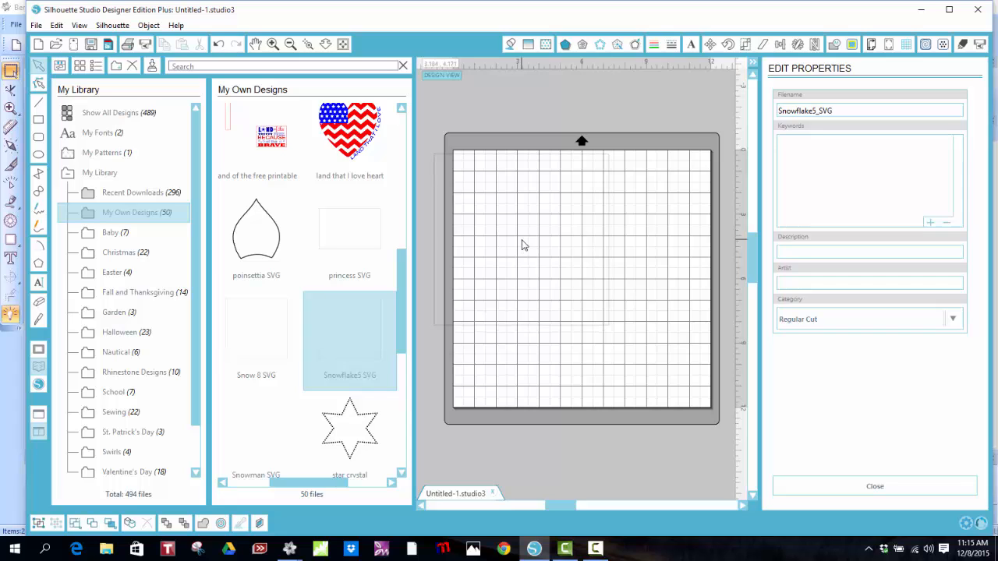
mouse_move(414, 147)
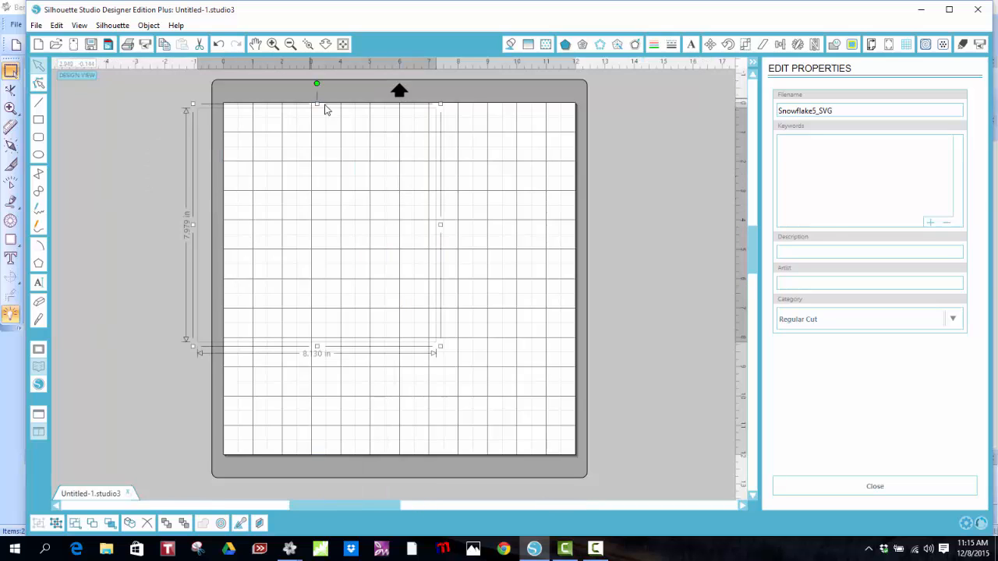
mouse_move(413, 221)
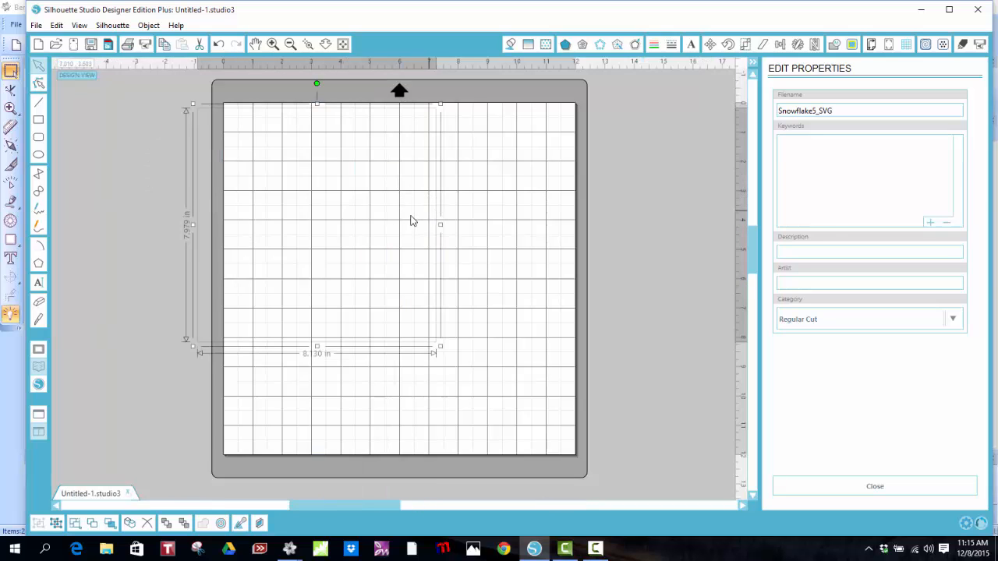
Drag the snowflake onto the mat, colour its lines blue, and set 0.4 pt thickness
left_click_drag(414, 220, 483, 272)
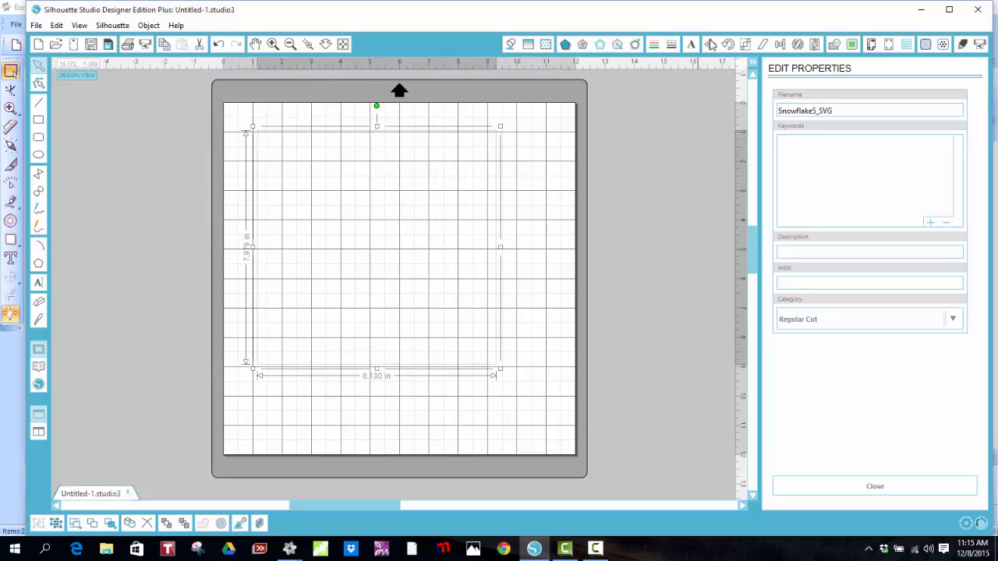
left_click(654, 44)
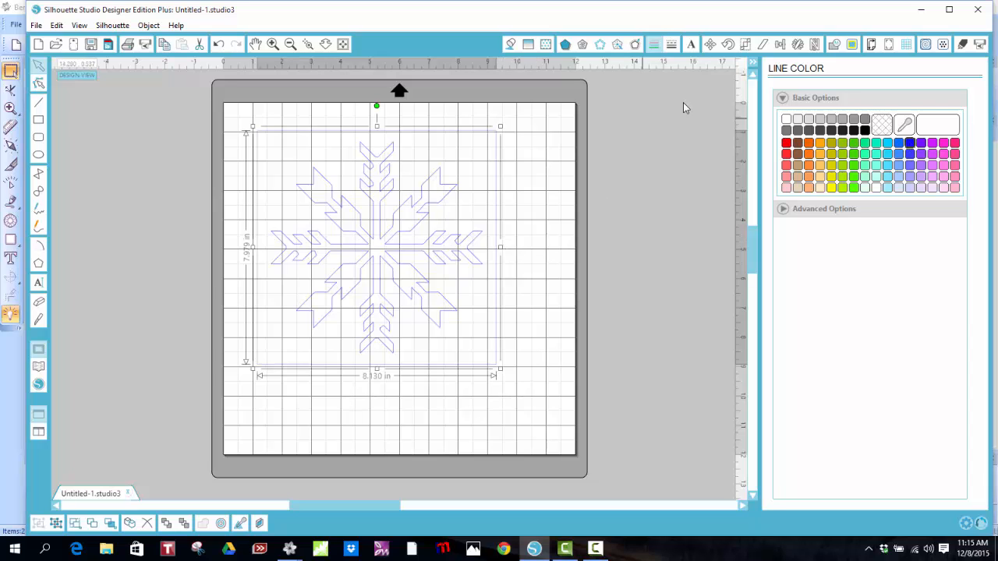
left_click(670, 45)
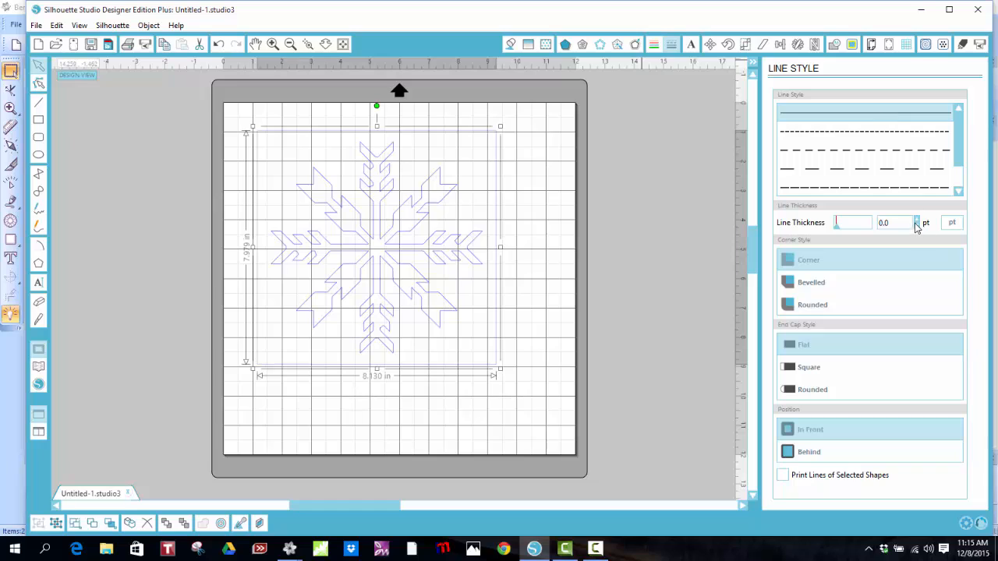
left_click(917, 220)
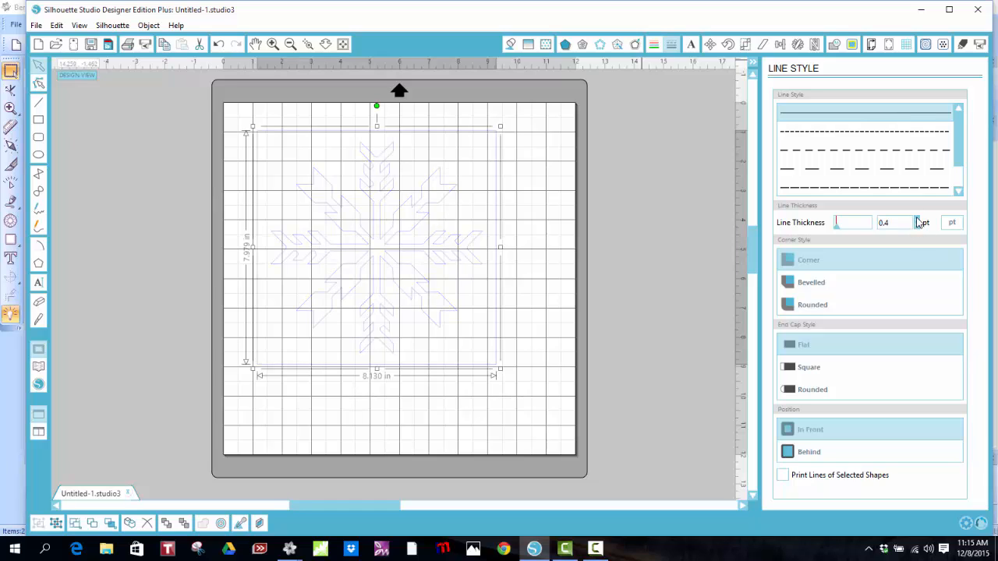
mouse_move(465, 263)
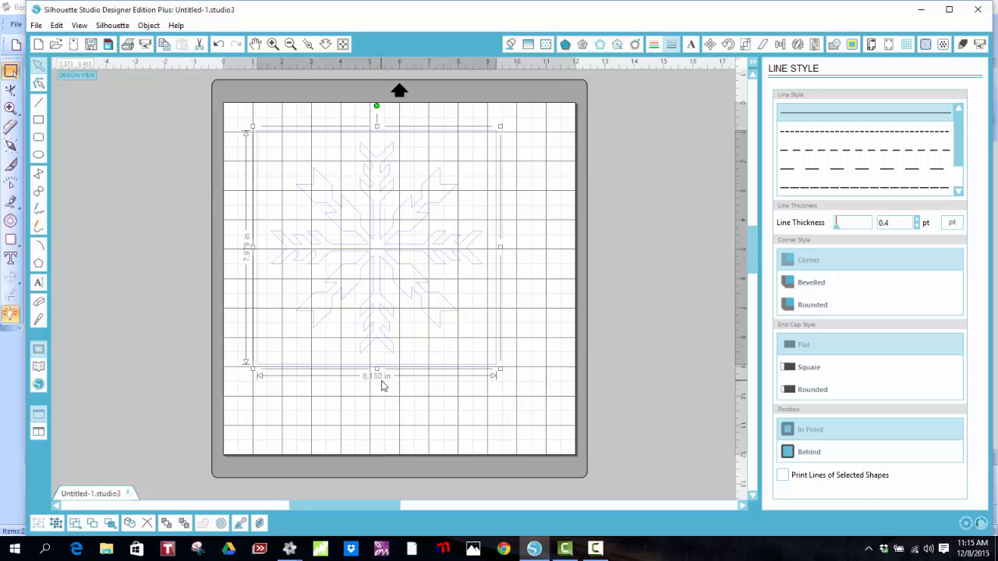
mouse_move(249, 298)
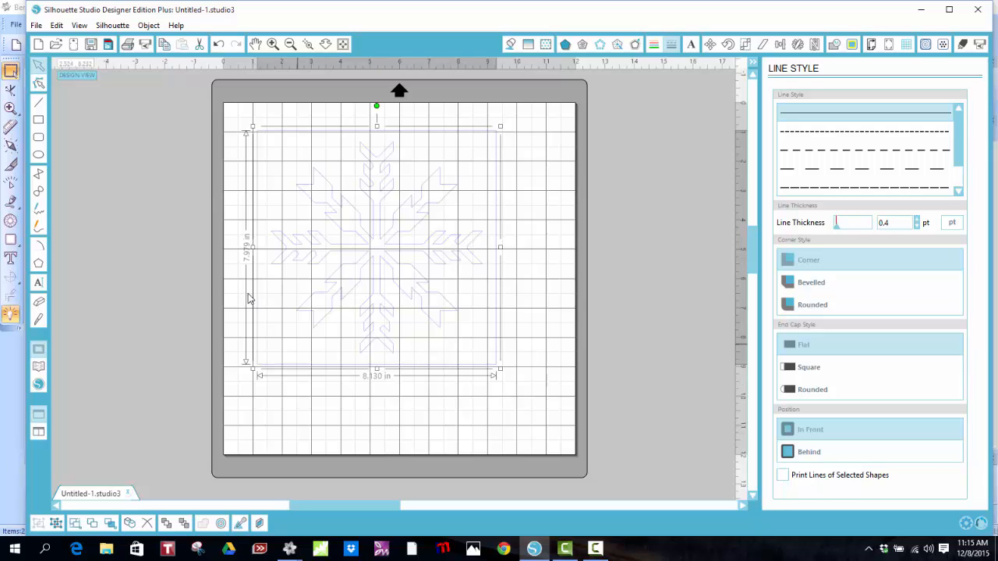
mouse_move(250, 266)
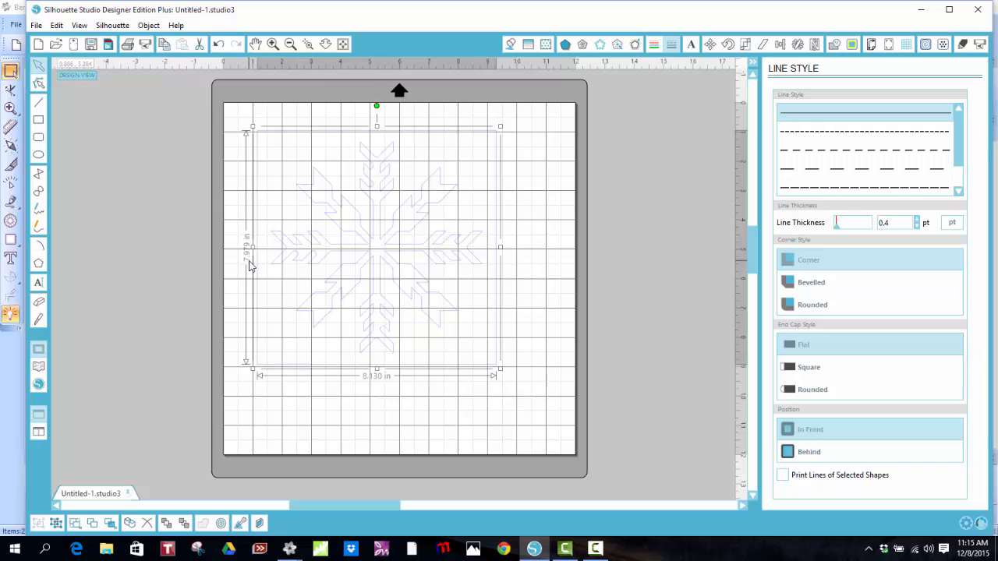
mouse_move(657, 111)
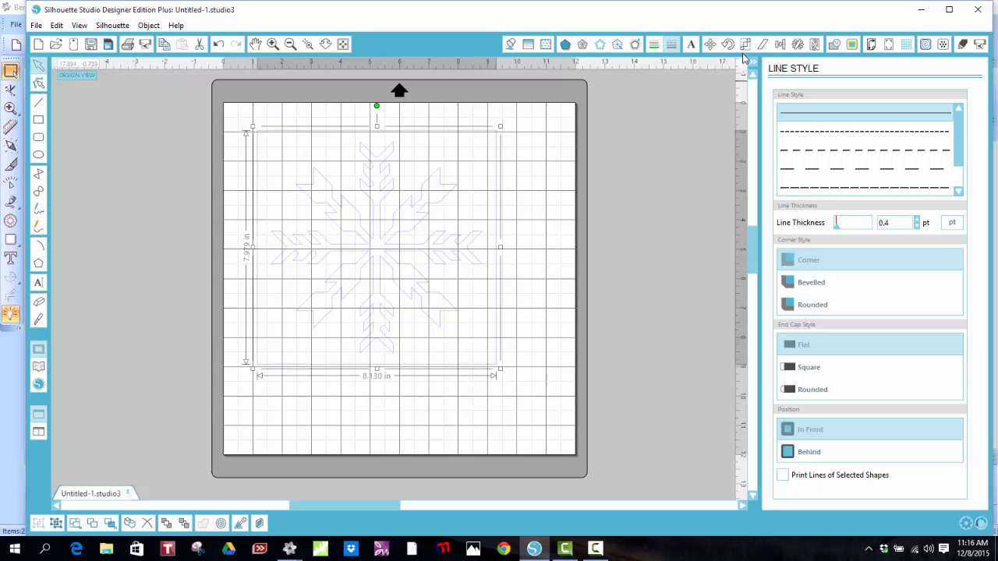
Turn off Lock Aspect and scale the snowflake to 6.000 × 6.000 inches
left_click(745, 44)
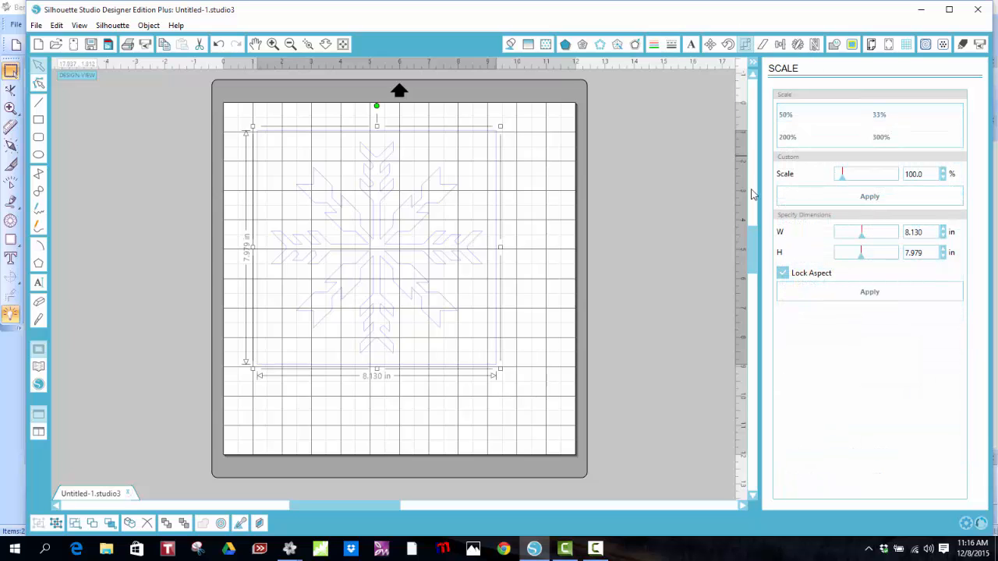
left_click(782, 272)
type("6")
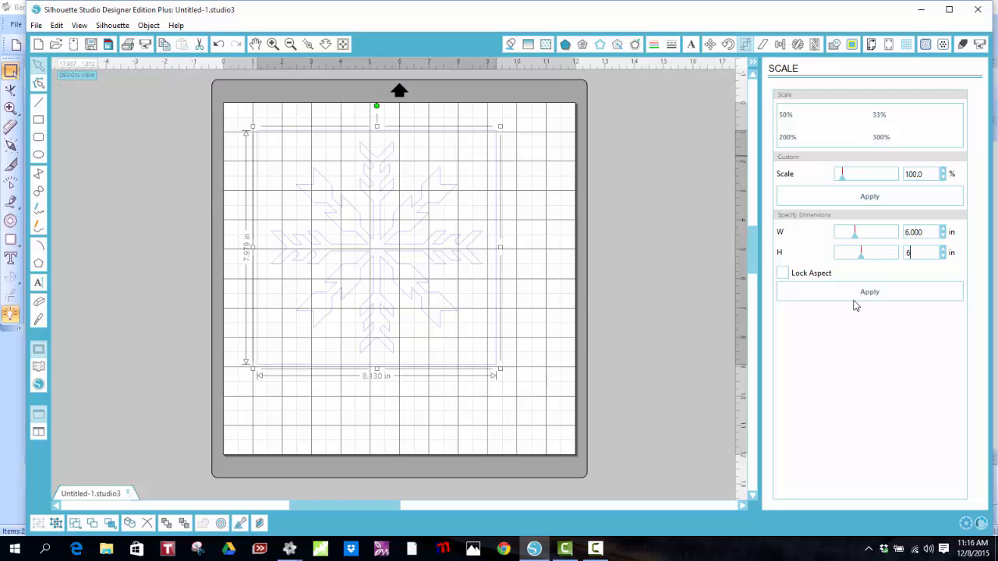
left_click(870, 292)
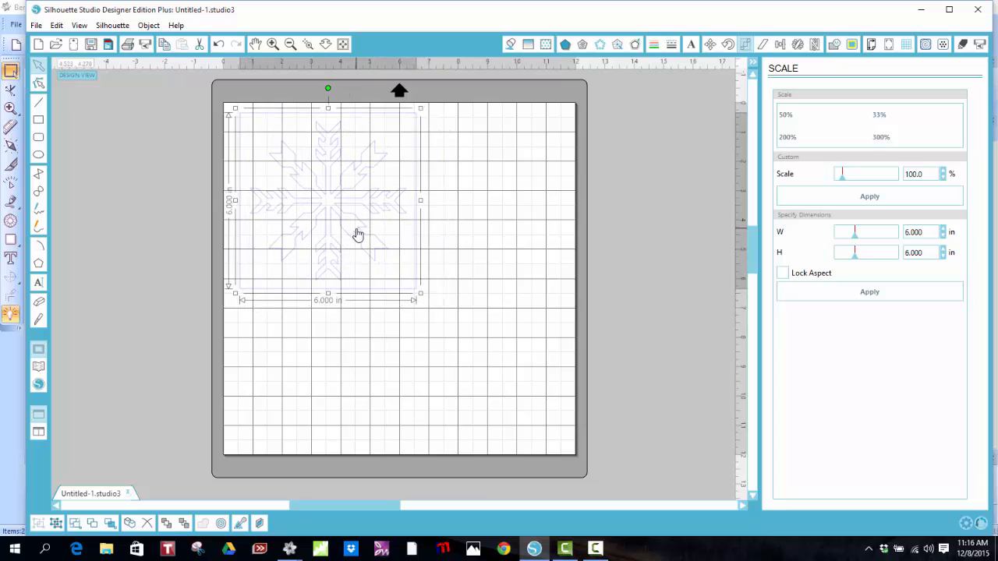
Save As the 6-inch design named 'Snowflake 5' into the Colorful Snowflakes folder
left_click(35, 25)
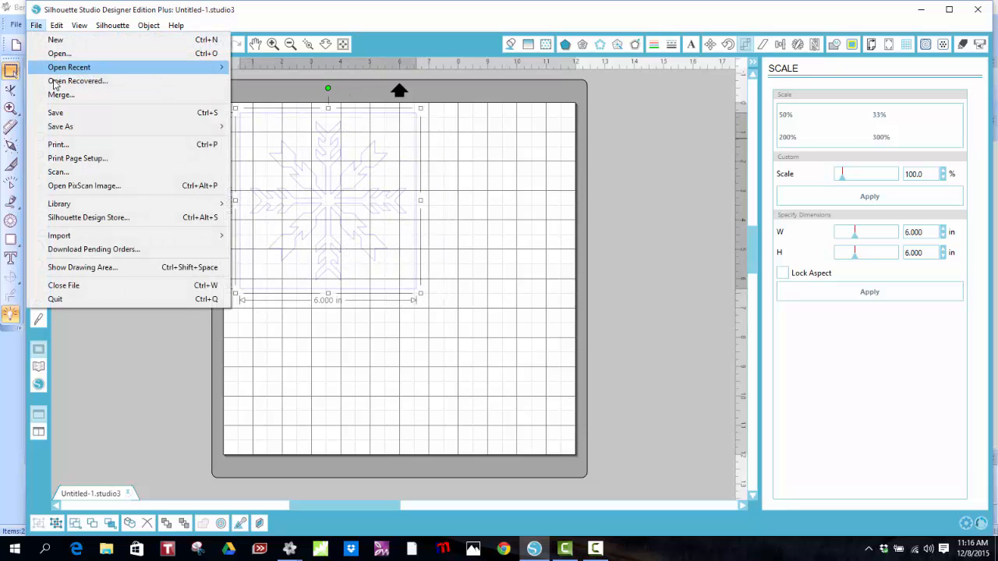
left_click(60, 126)
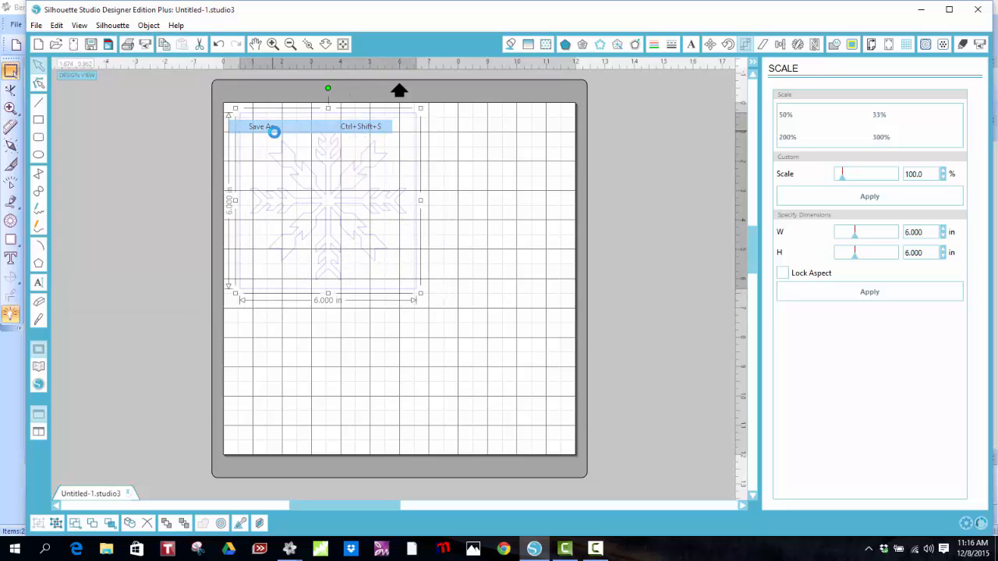
left_click(261, 126)
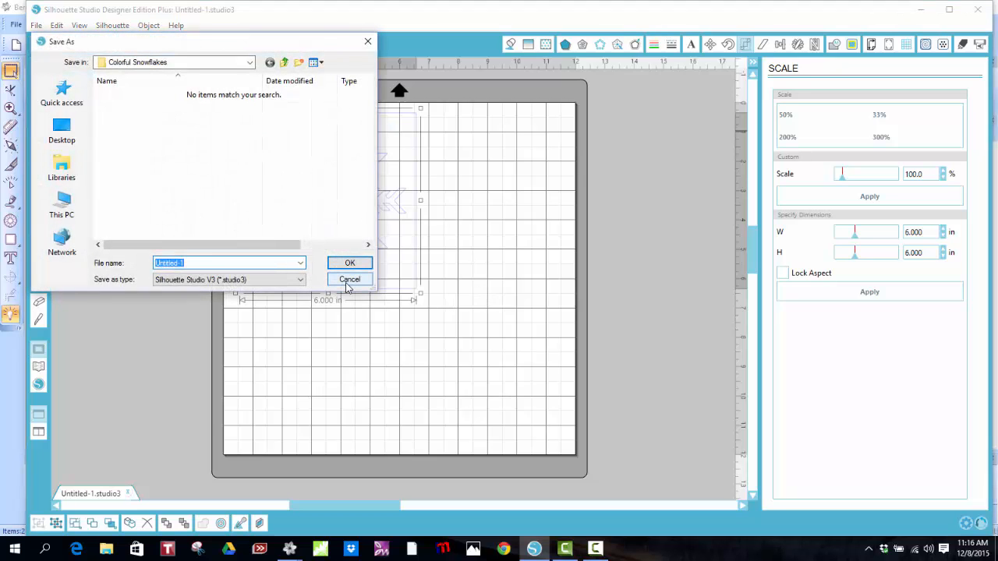
type("Snowflake 5")
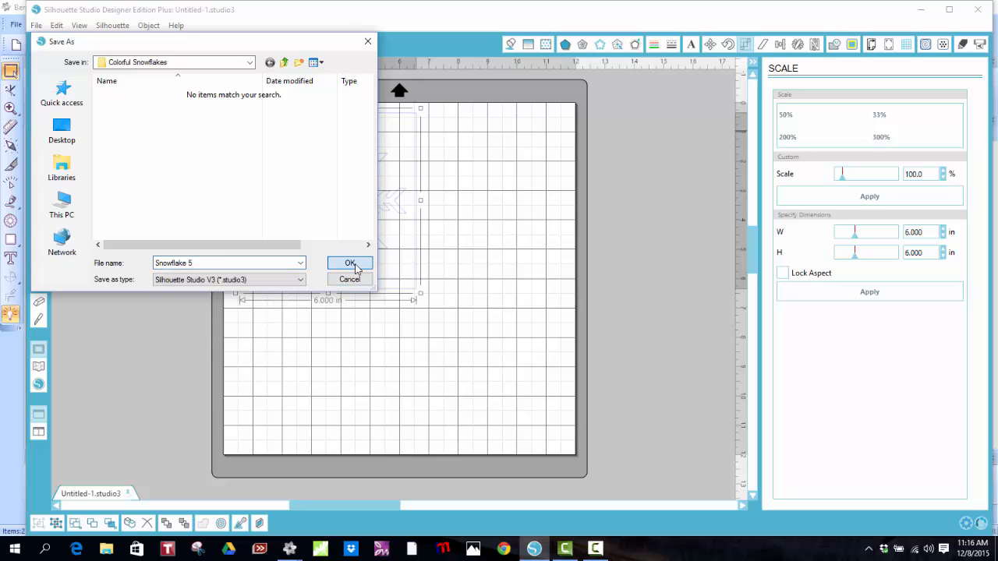
left_click(350, 263)
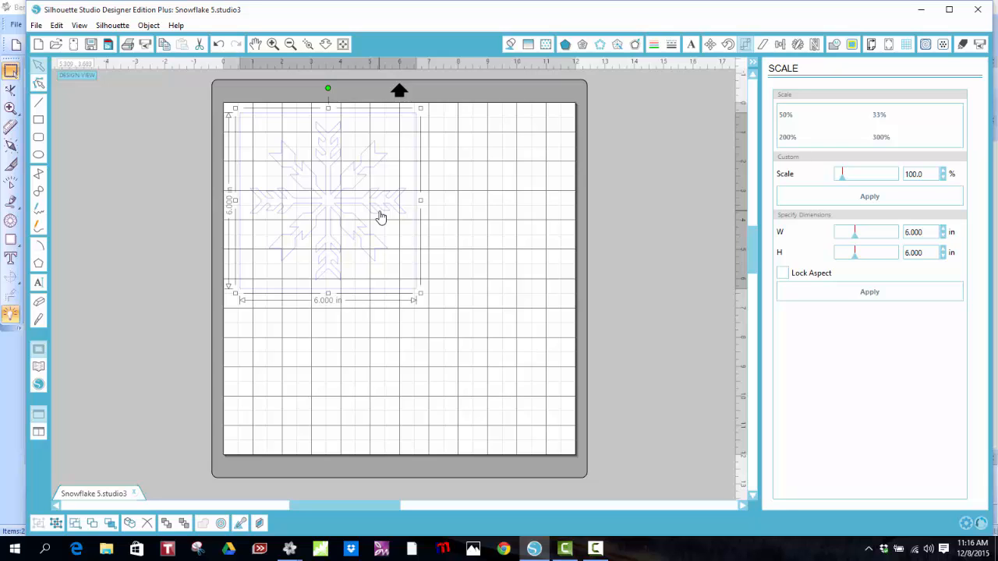
mouse_move(382, 217)
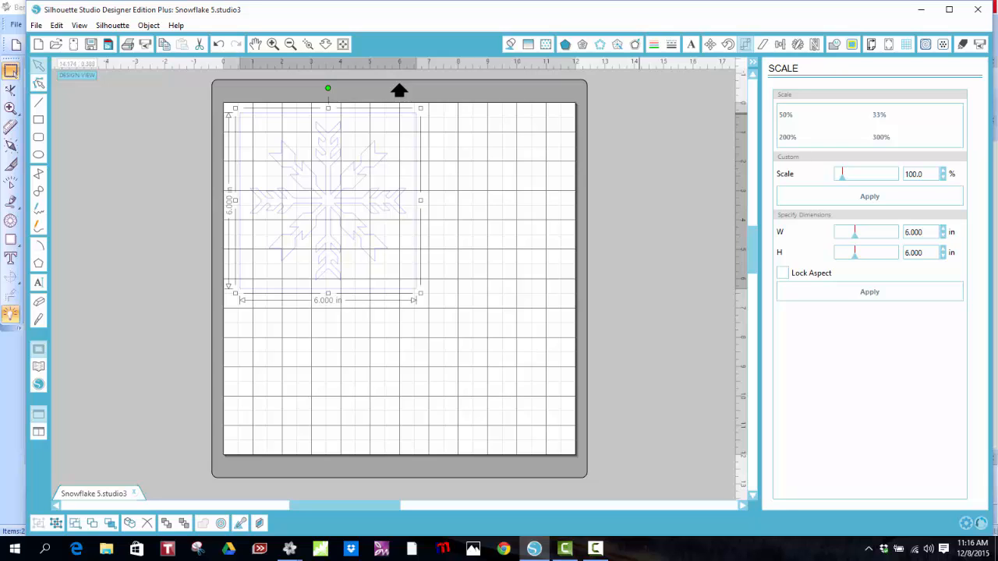